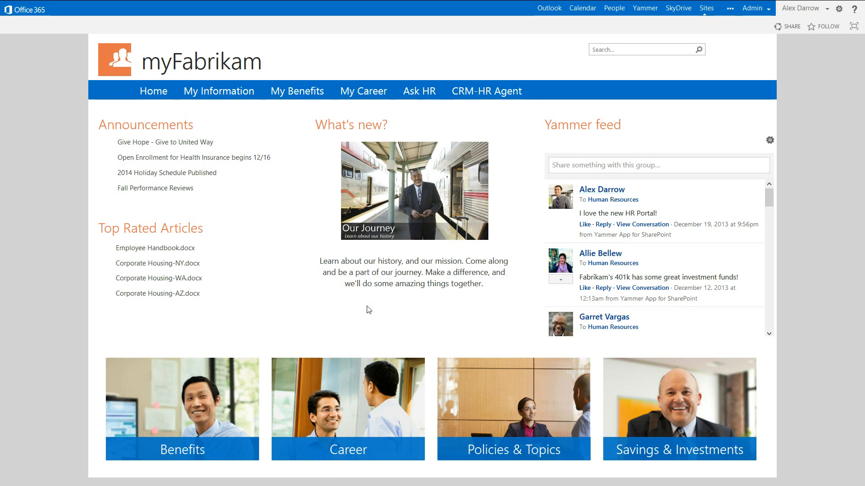
{"action": "mouse_move", "coordinate": [389, 309]}
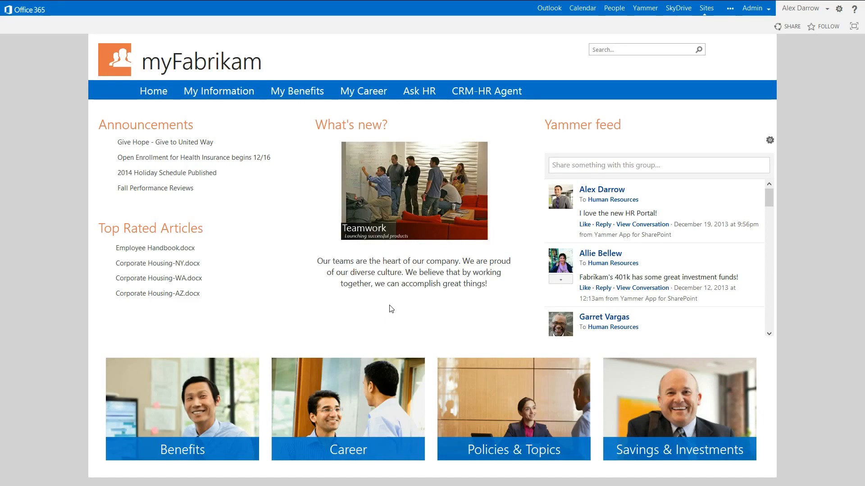
{"action": "mouse_move", "coordinate": [673, 428]}
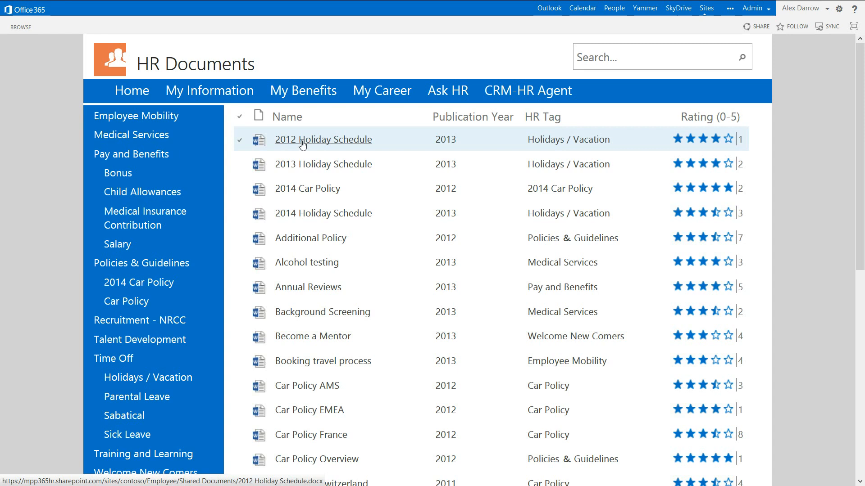
{"action": "mouse_move", "coordinate": [309, 145]}
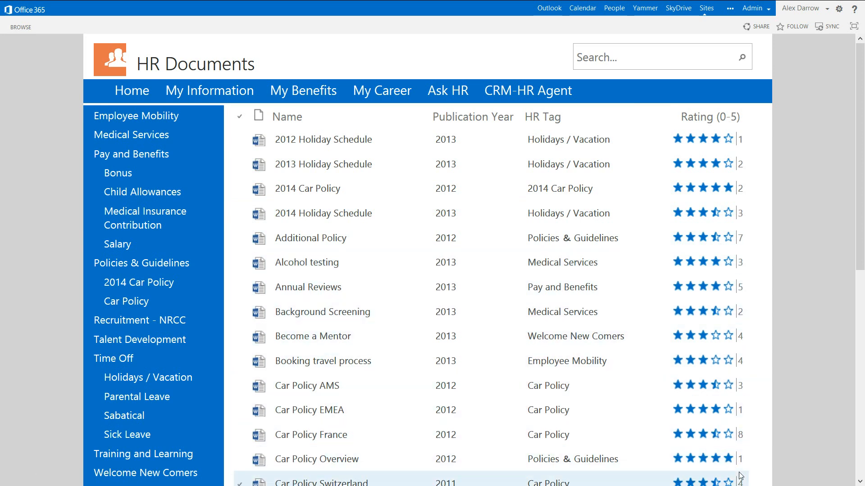
- Navigate from the myFabrikam home page into the HR Documents library
{"action": "left_click", "coordinate": [324, 139]}
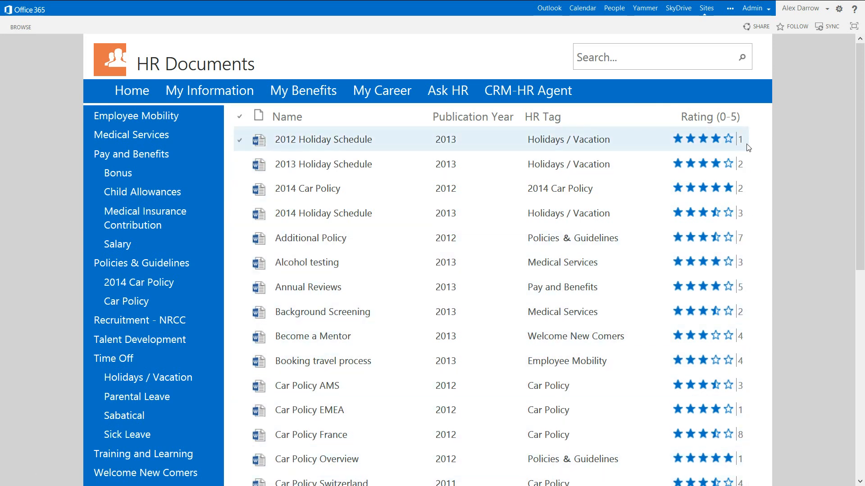
{"action": "mouse_move", "coordinate": [148, 377]}
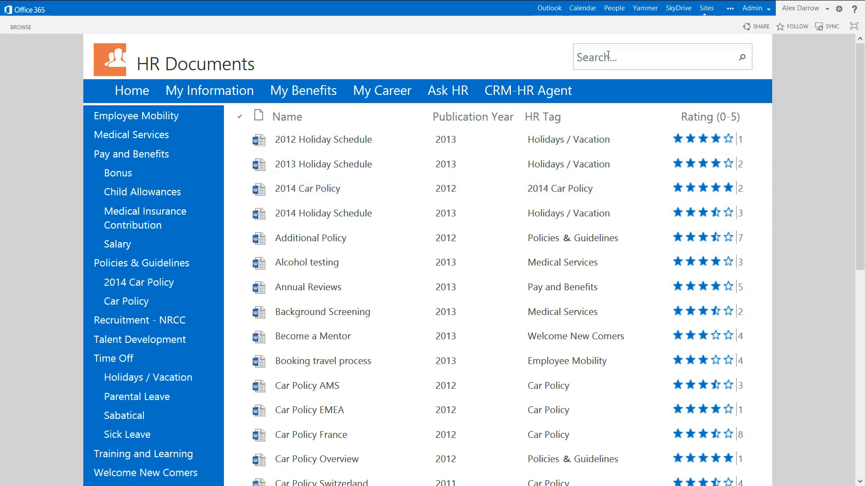
- Search the portal for 'parental leave'
{"action": "type", "text": "p"}
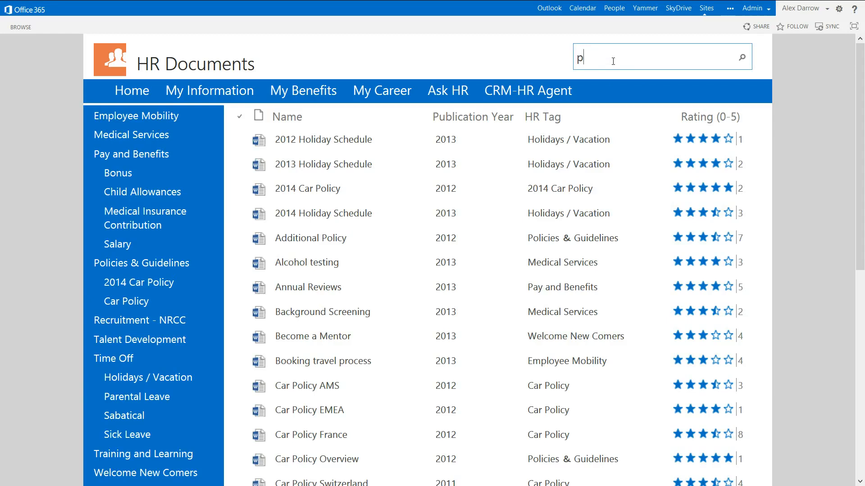
{"action": "type", "text": "parental"}
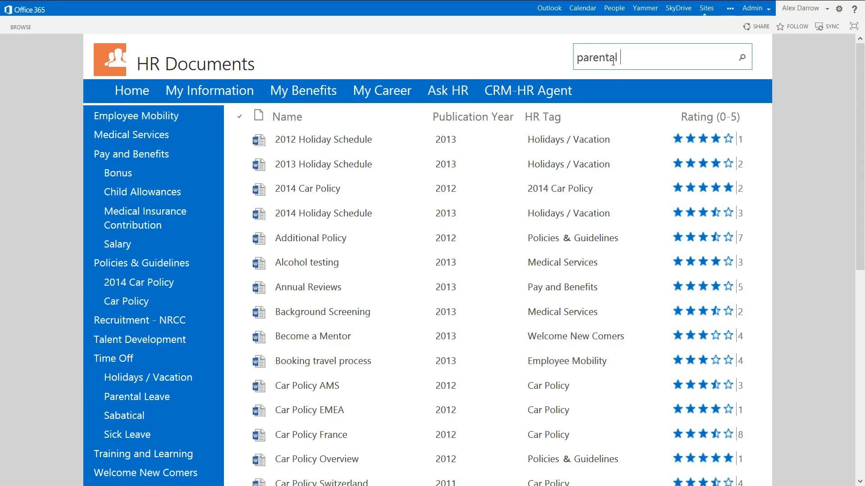
{"action": "type", "text": "leave"}
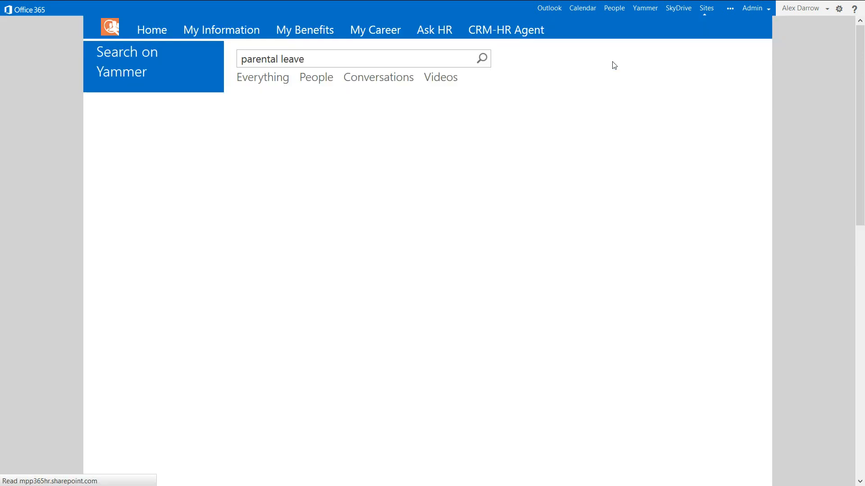
- Show the parental leave search results and preview the Parental Leave Word document
{"action": "left_click", "coordinate": [480, 59]}
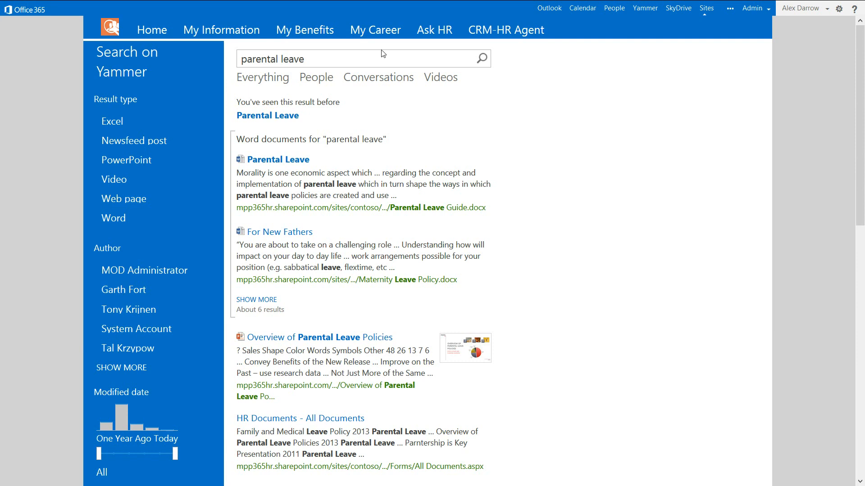
{"action": "mouse_move", "coordinate": [133, 141]}
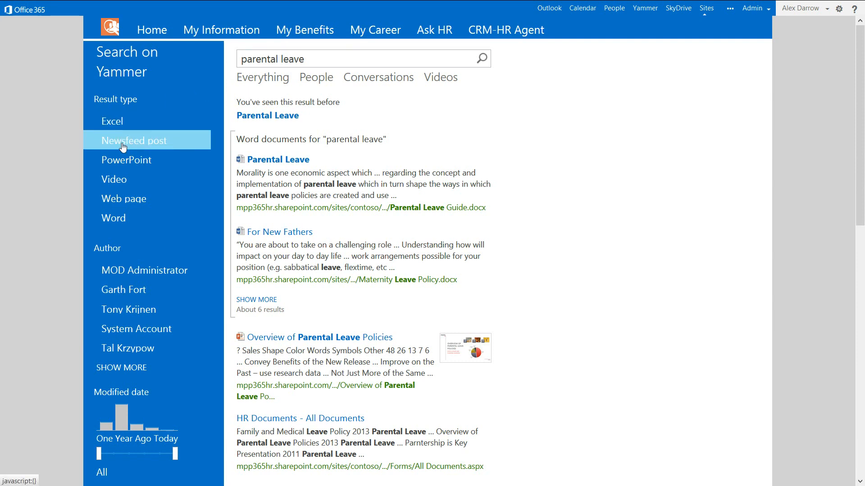
{"action": "mouse_move", "coordinate": [123, 198]}
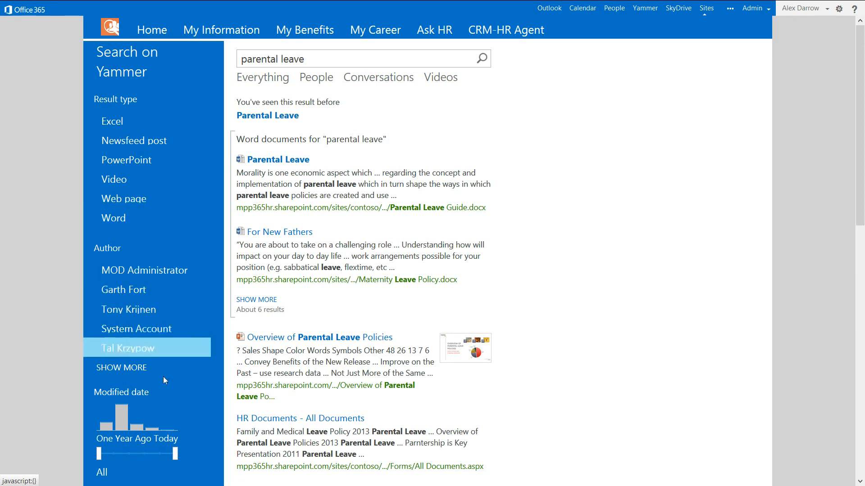
{"action": "mouse_move", "coordinate": [174, 408]}
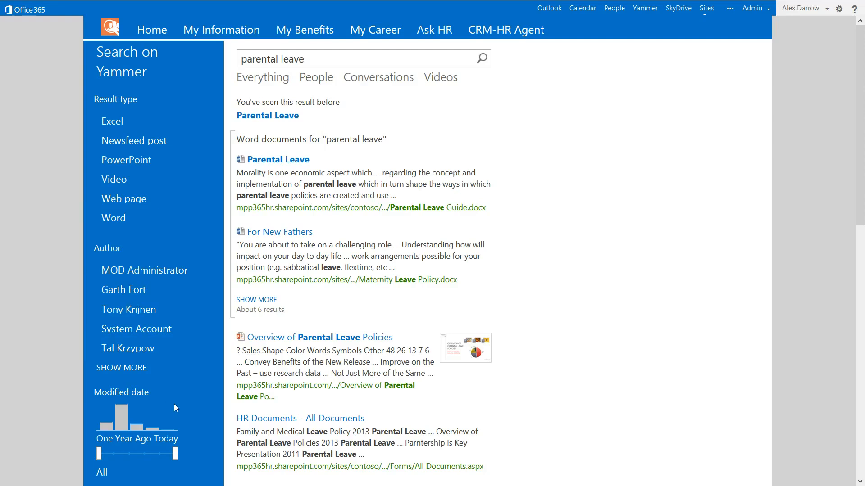
{"action": "mouse_move", "coordinate": [278, 160]}
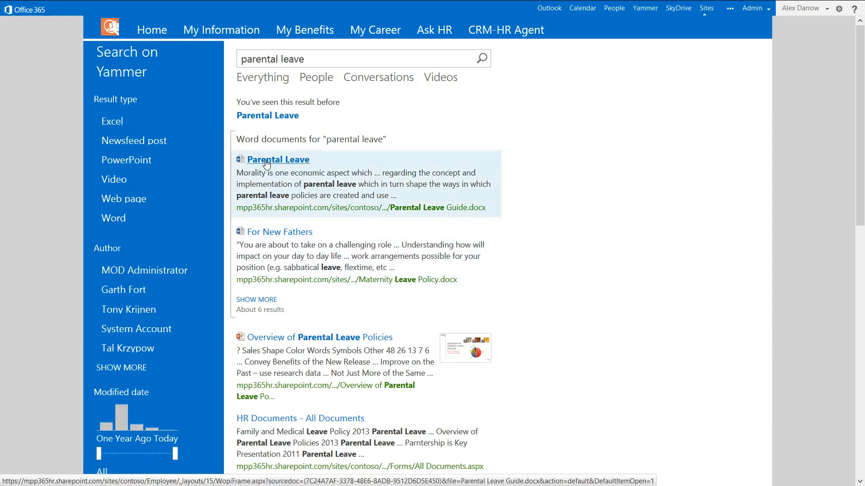
{"action": "mouse_move", "coordinate": [278, 159]}
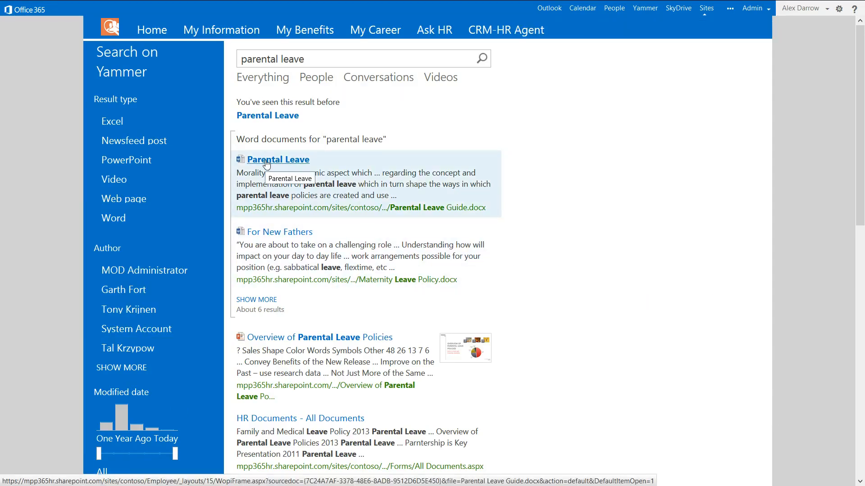
{"action": "mouse_move", "coordinate": [318, 149]}
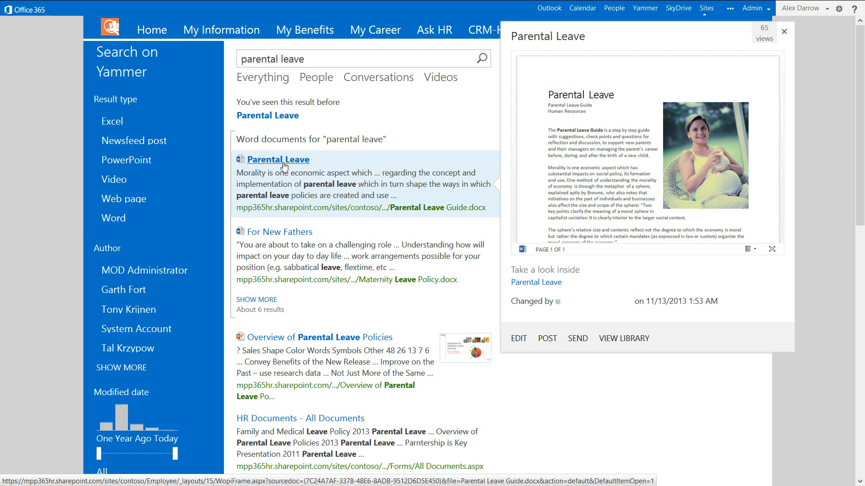
{"action": "left_click", "coordinate": [280, 232]}
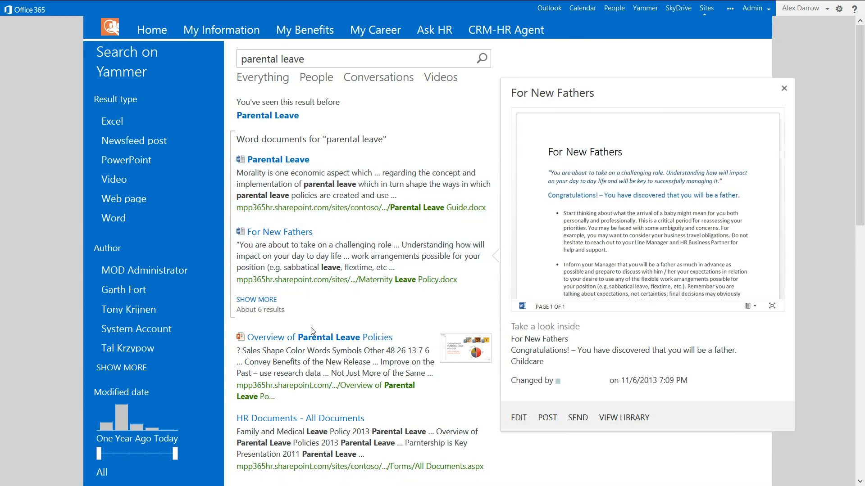
{"action": "left_click", "coordinate": [320, 337]}
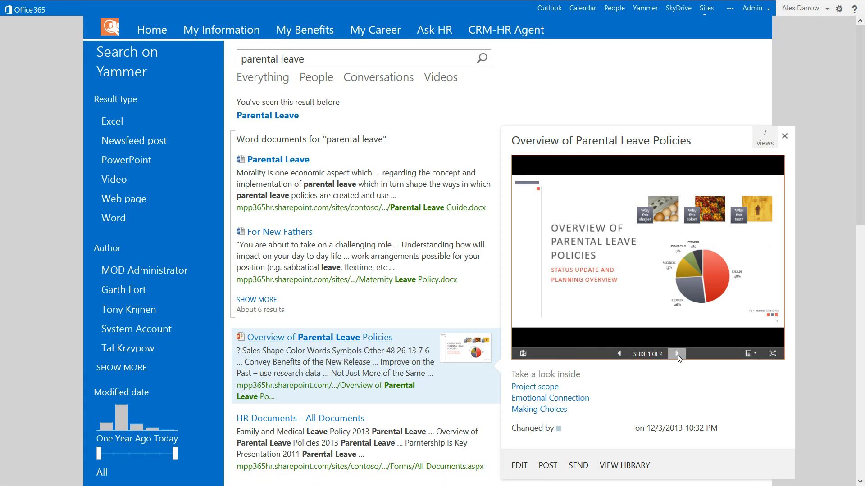
{"action": "left_click", "coordinate": [678, 354]}
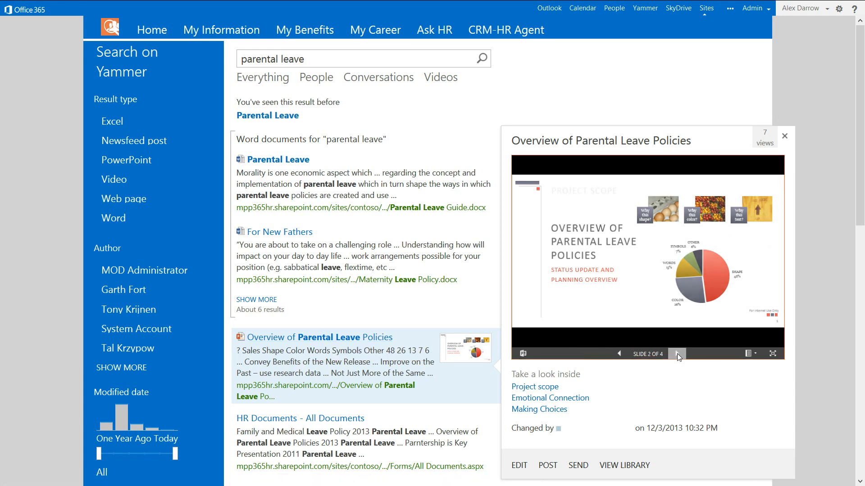
{"action": "left_click", "coordinate": [678, 354]}
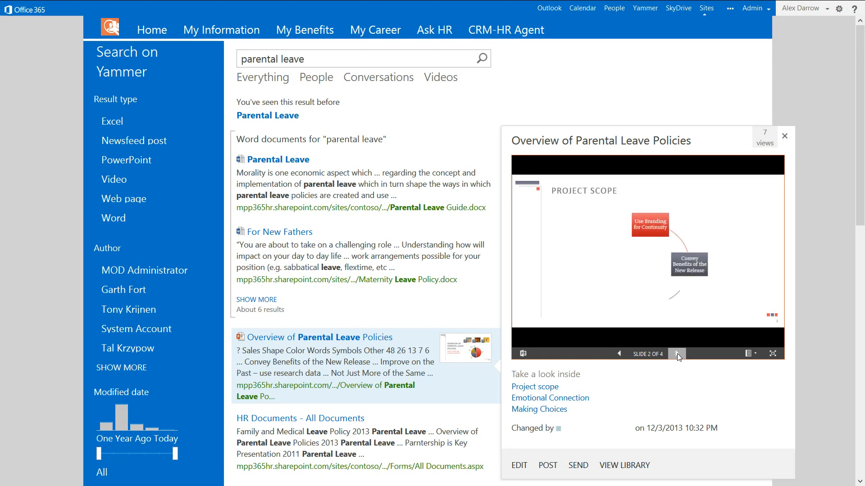
{"action": "left_click", "coordinate": [677, 353]}
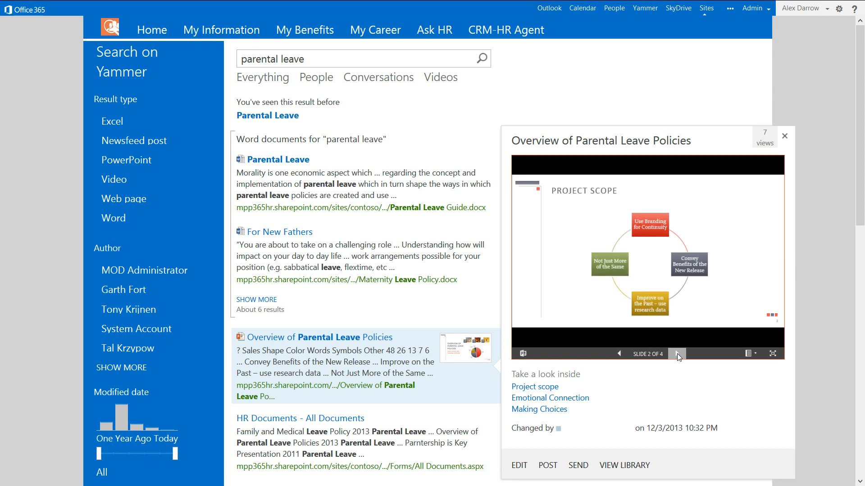
{"action": "left_click", "coordinate": [677, 355]}
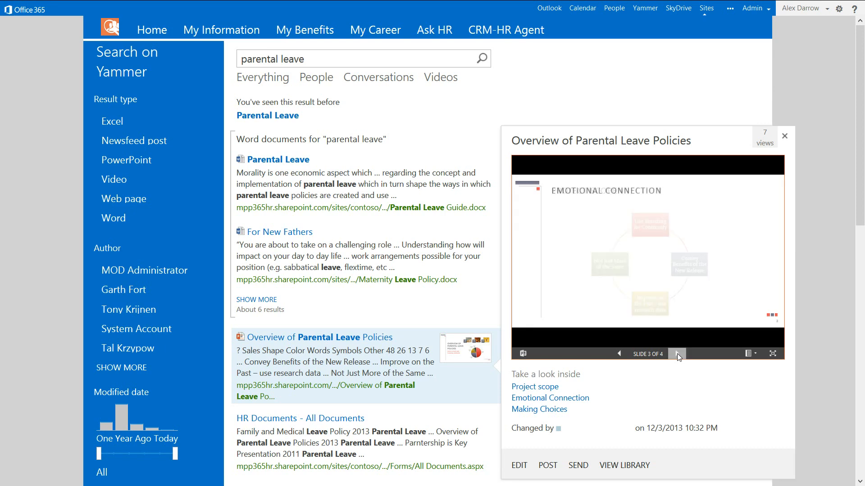
{"action": "left_click", "coordinate": [676, 354]}
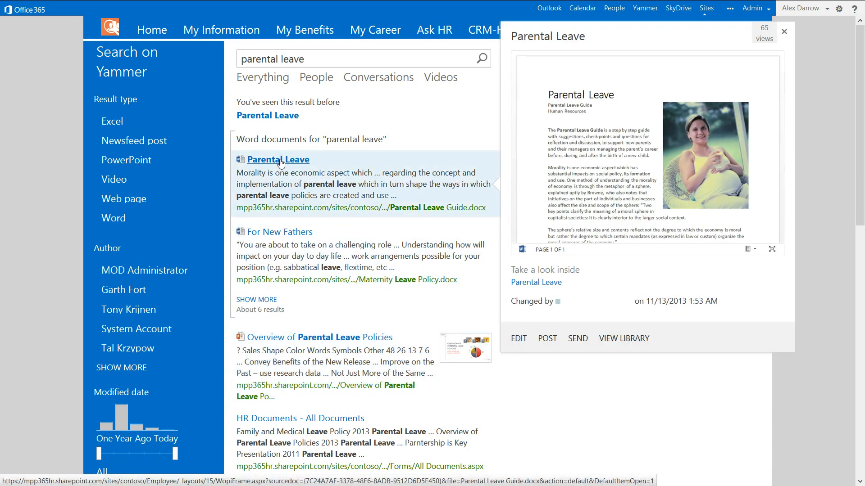
{"action": "mouse_move", "coordinate": [278, 160]}
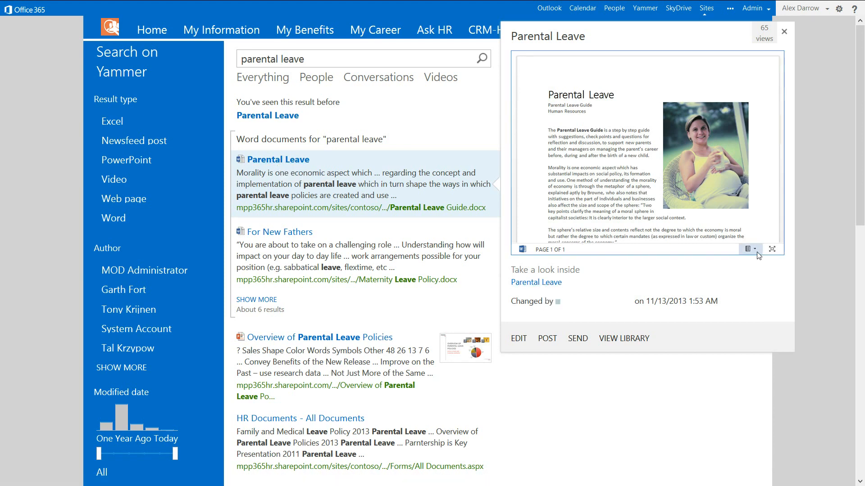
- Show the Parental Leave guide preview's download and print-to-PDF options menu
{"action": "left_click", "coordinate": [747, 249]}
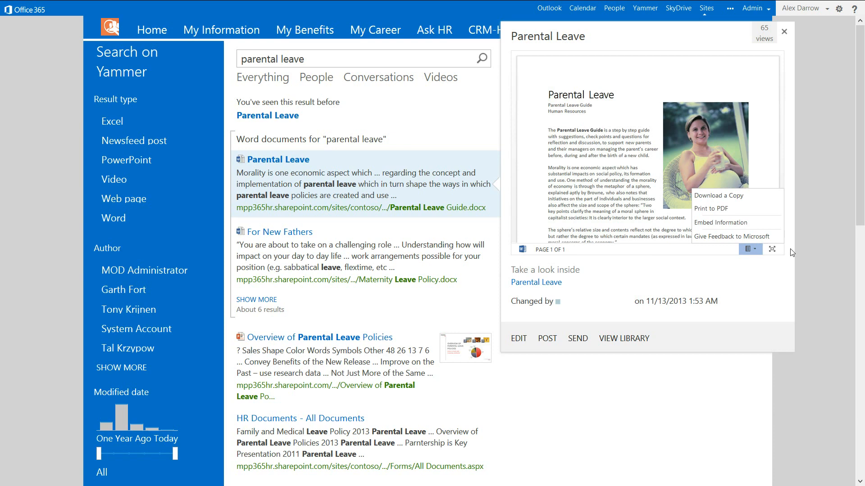
{"action": "mouse_move", "coordinate": [772, 251]}
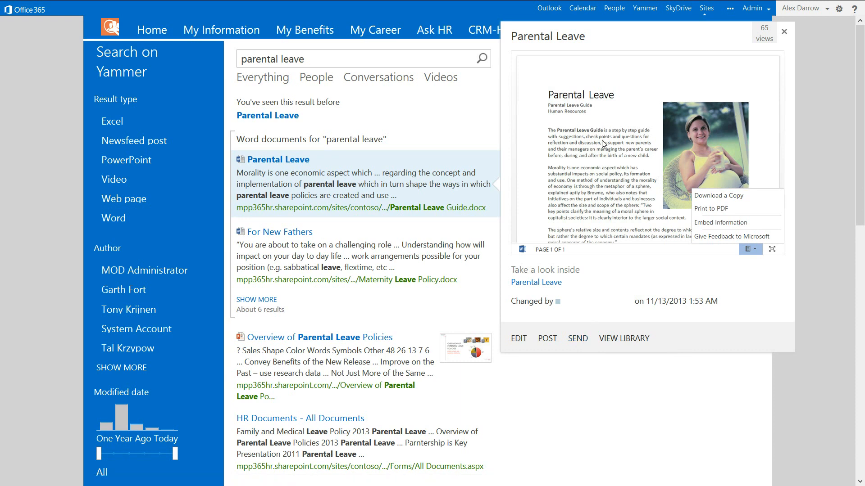
{"action": "mouse_move", "coordinate": [637, 144]}
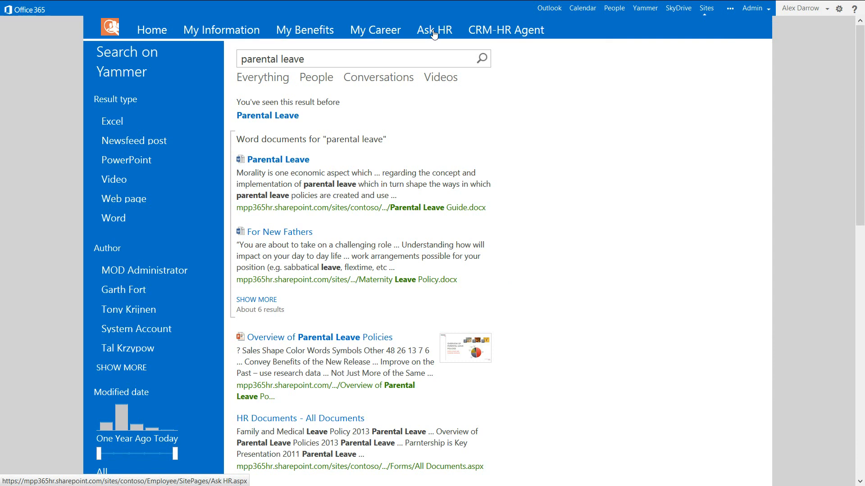
- Go to the Ask HR page and place the cursor in the question Title field
{"action": "left_click", "coordinate": [434, 30]}
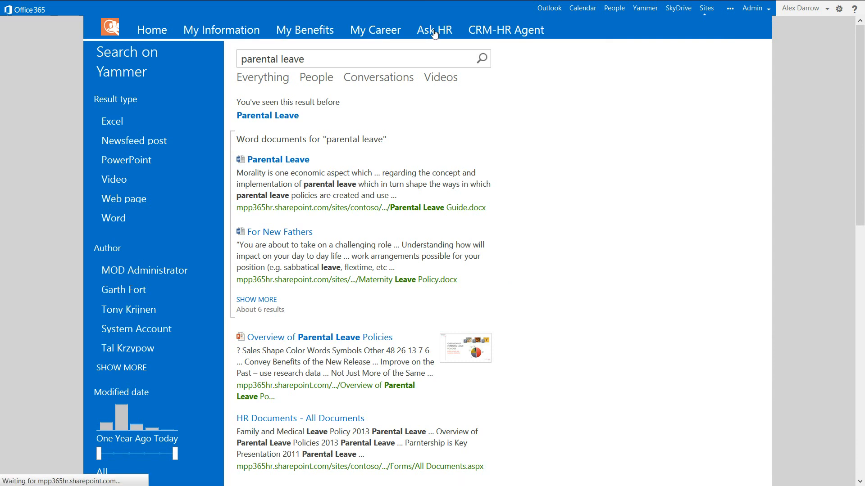
{"action": "left_click", "coordinate": [433, 30]}
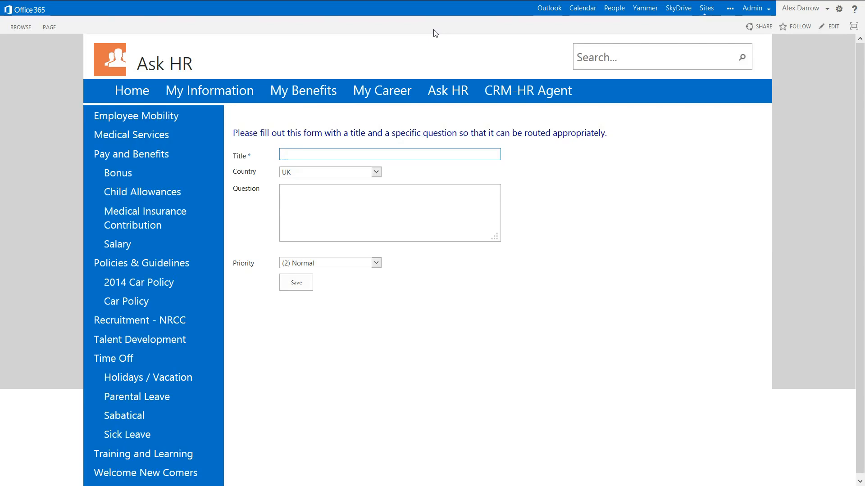
{"action": "left_click", "coordinate": [389, 154]}
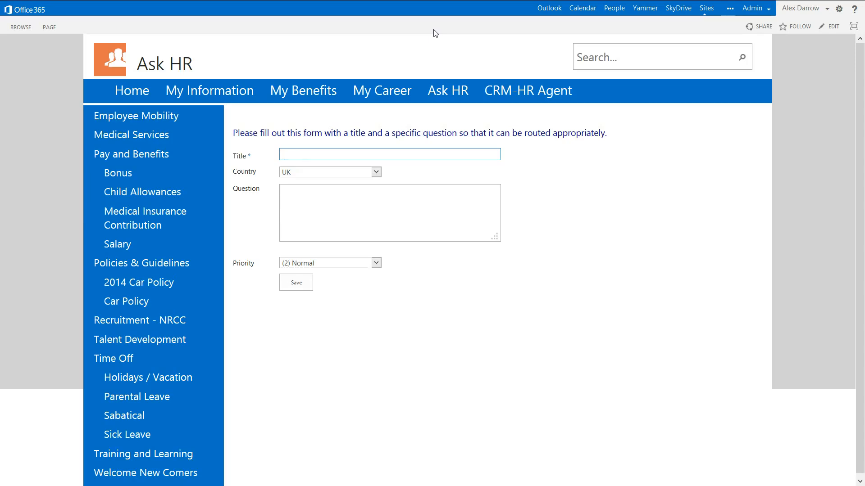
- Title the Ask HR question 'Parental Leave Question'
{"action": "type", "text": "Parental"}
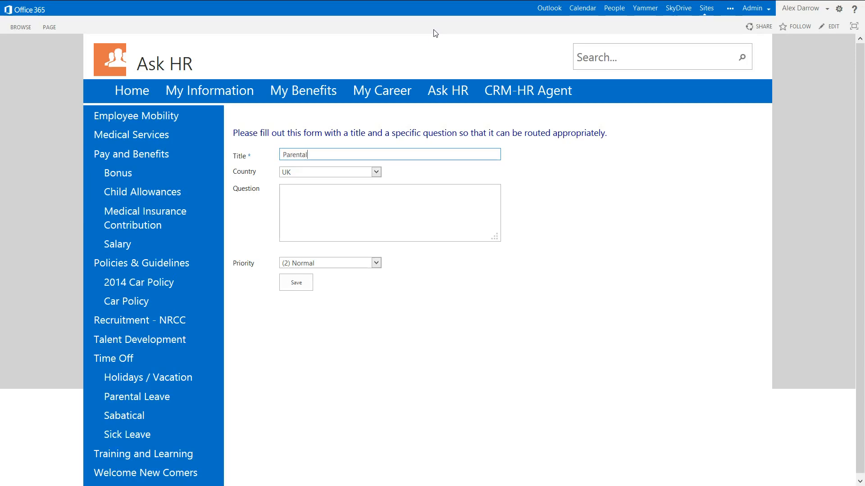
{"action": "type", "text": "Leave"}
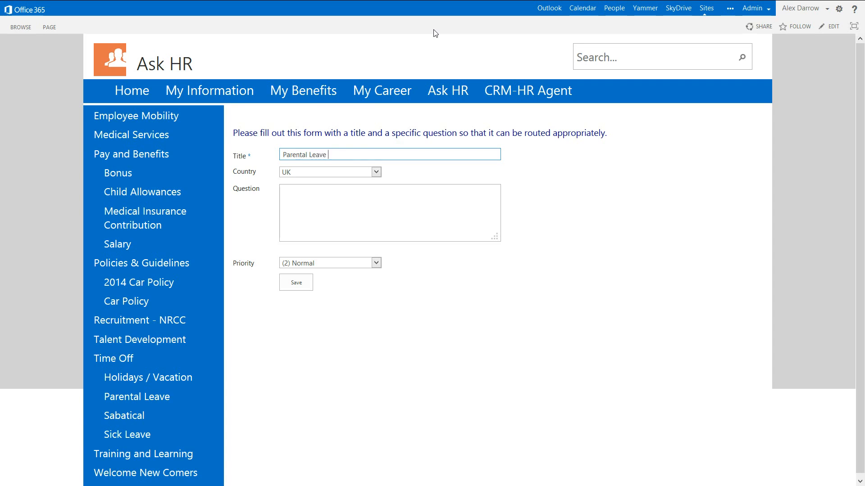
{"action": "type", "text": "Question"}
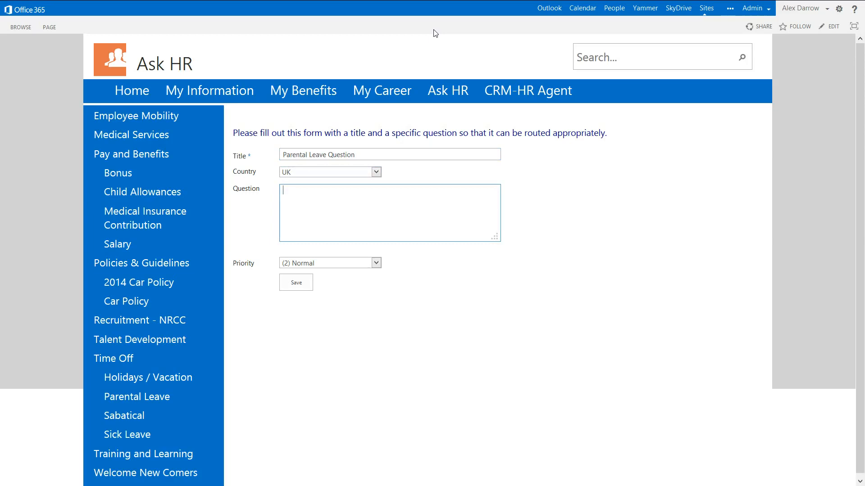
- Write the question asking whether parental leave can be taken in 2 segments, ending with Thanks
{"action": "type", "text": "Hi"}
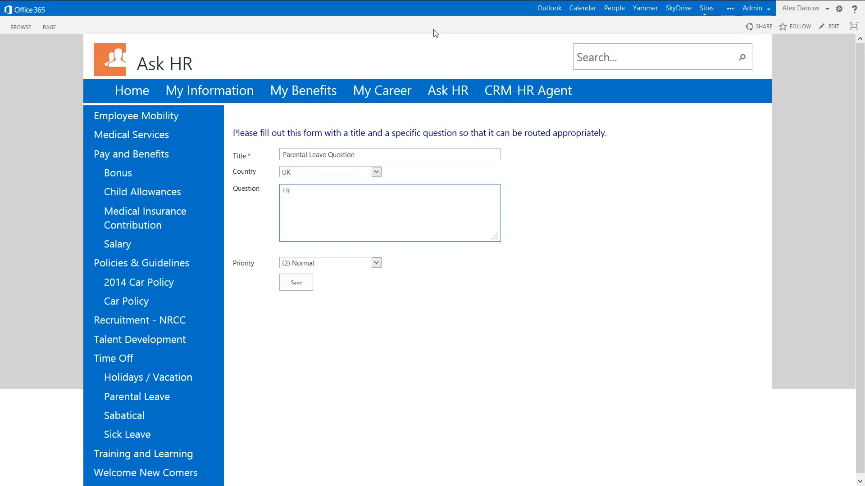
{"action": "type", "text": ","}
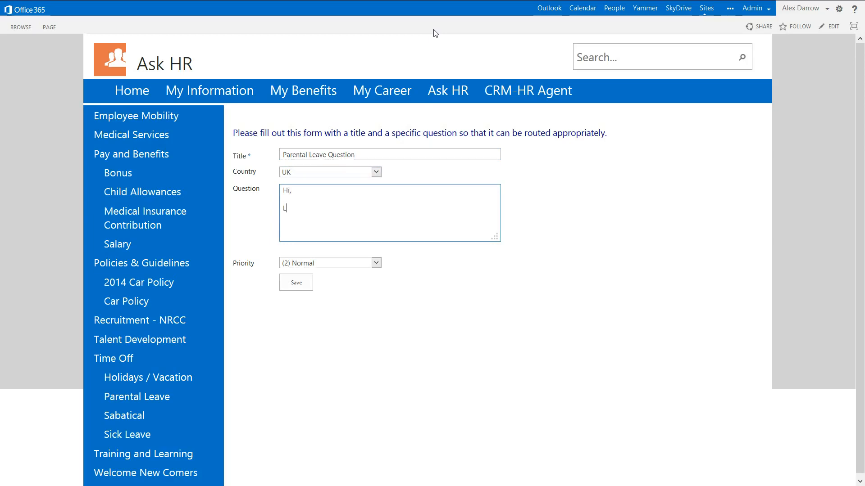
{"action": "type", "text": "ooked at th"}
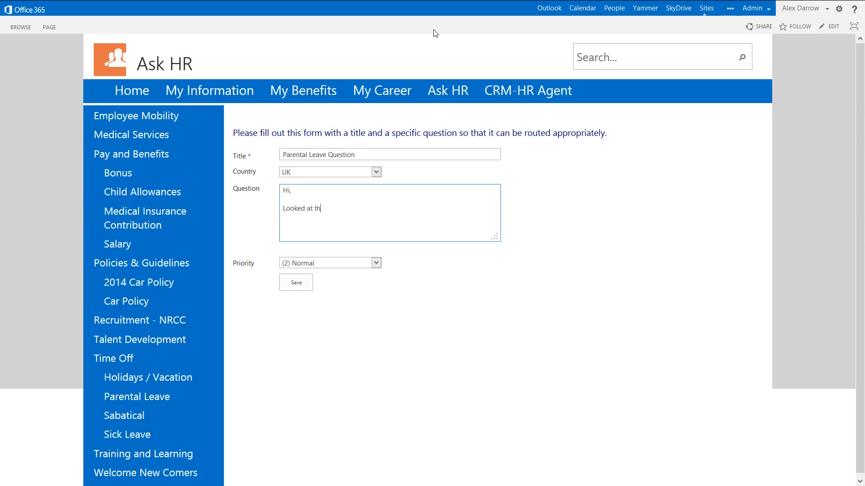
{"action": "type", "text": "e documentation"}
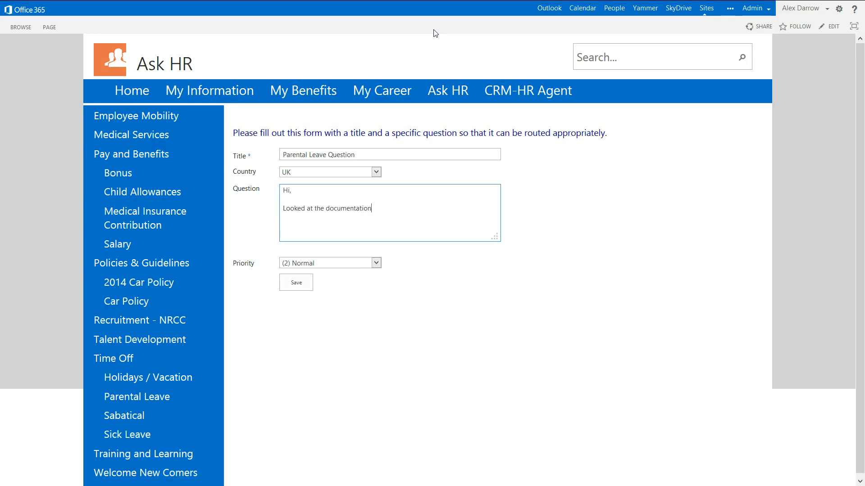
{"action": "type", "text": ", but need to know if"}
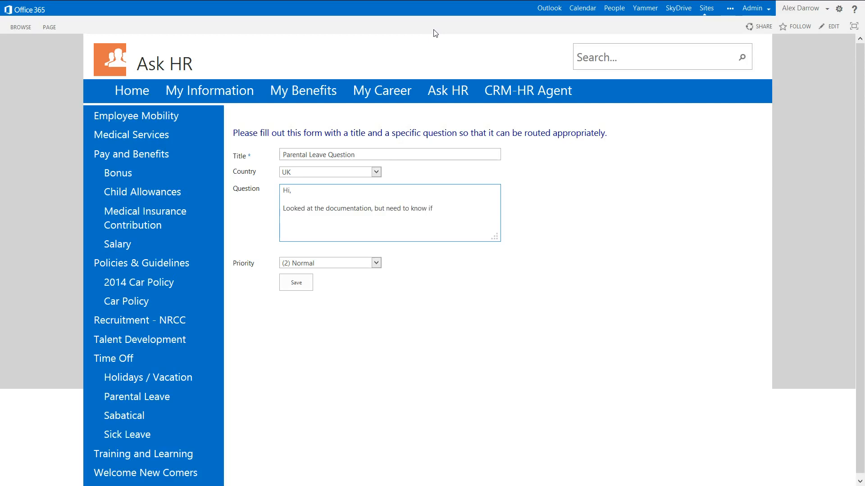
{"action": "type", "text": "I can take"}
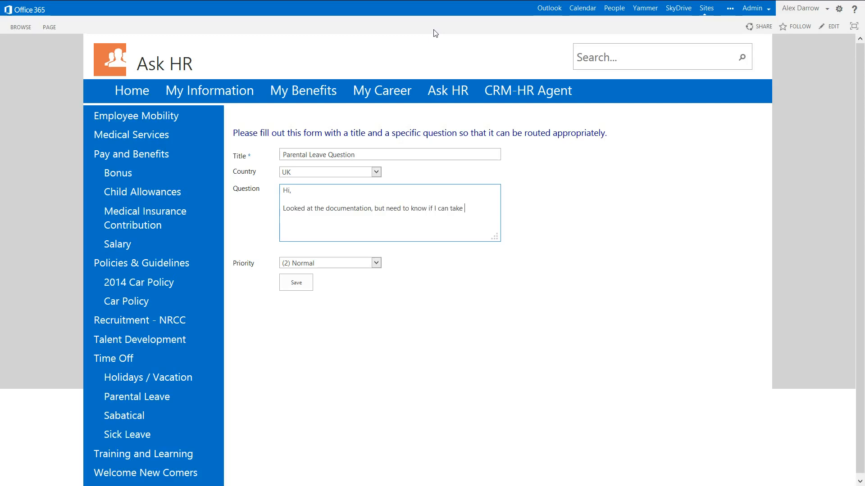
{"action": "type", "text": "Parental"}
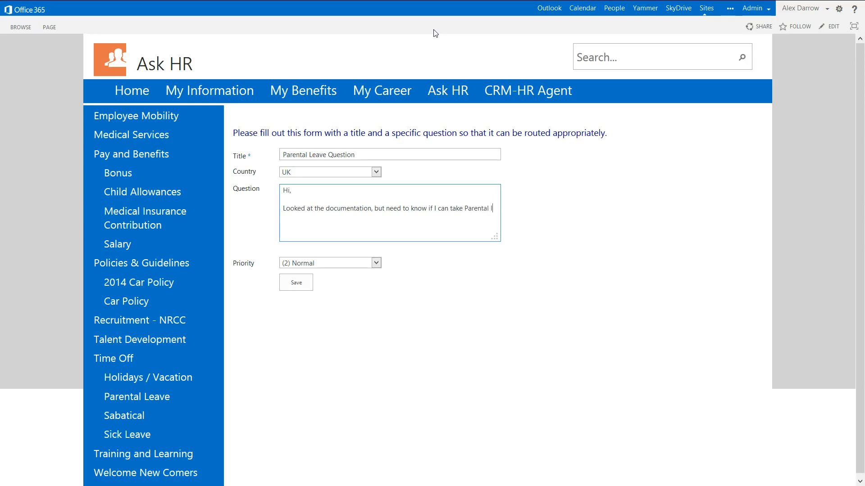
{"action": "type", "text": "leave in 2 s"}
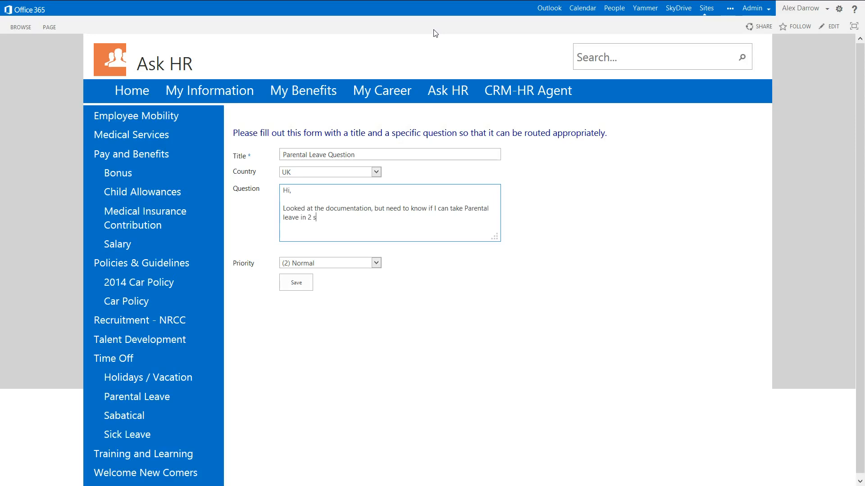
{"action": "type", "text": "egments."}
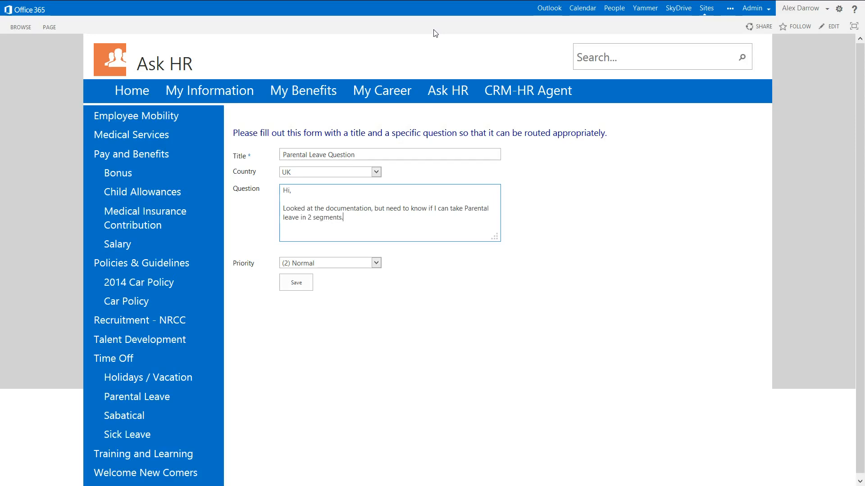
{"action": "type", "text": "Thank"}
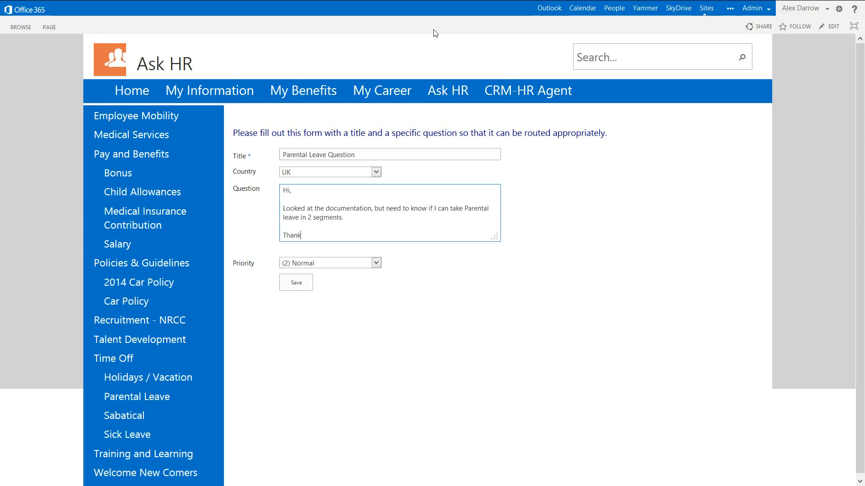
{"action": "type", "text": "s"}
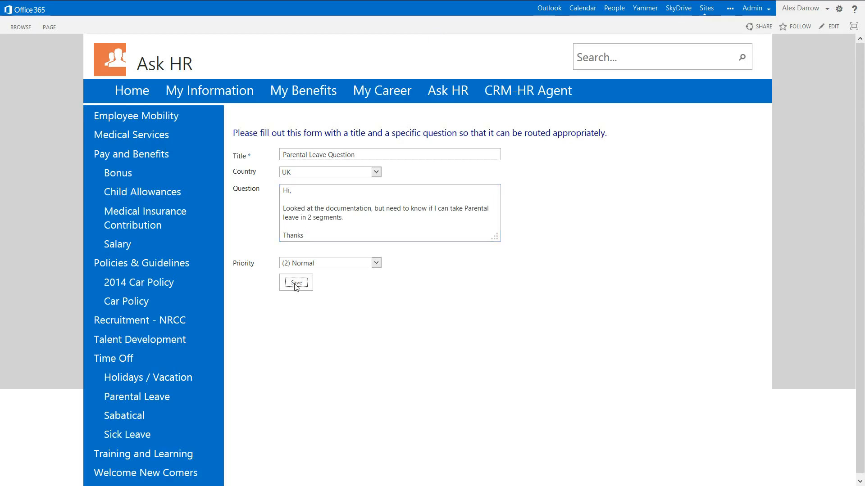
- Save the Ask HR question so a case is created and the form clears
{"action": "left_click", "coordinate": [295, 283]}
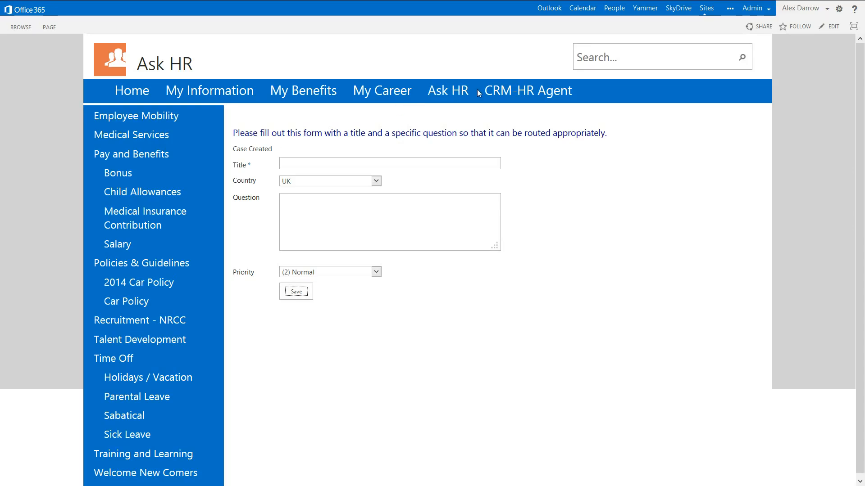
{"action": "mouse_move", "coordinate": [527, 90]}
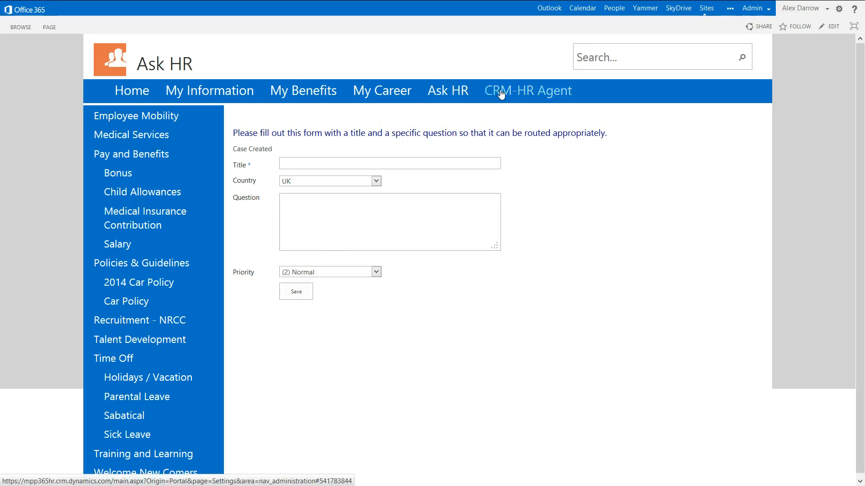
- Go to the HR agent's CRM workspace and open the Parental Leave Question case from the feed
{"action": "left_click", "coordinate": [526, 90]}
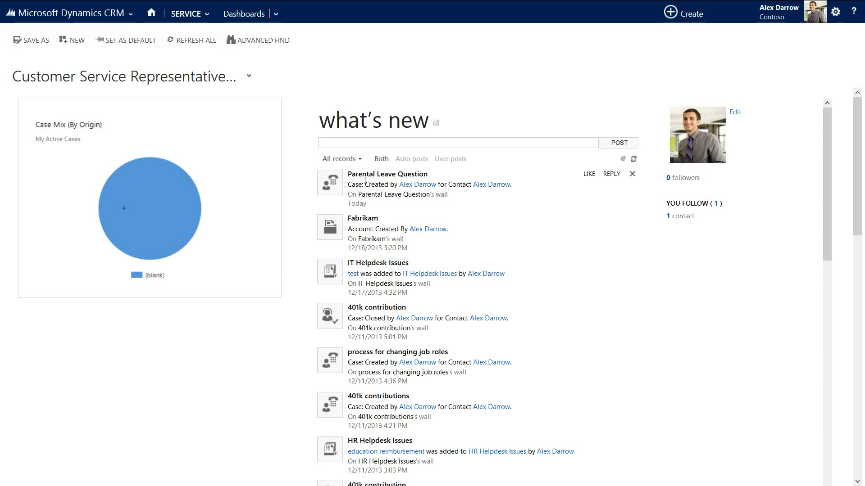
{"action": "mouse_move", "coordinate": [387, 174]}
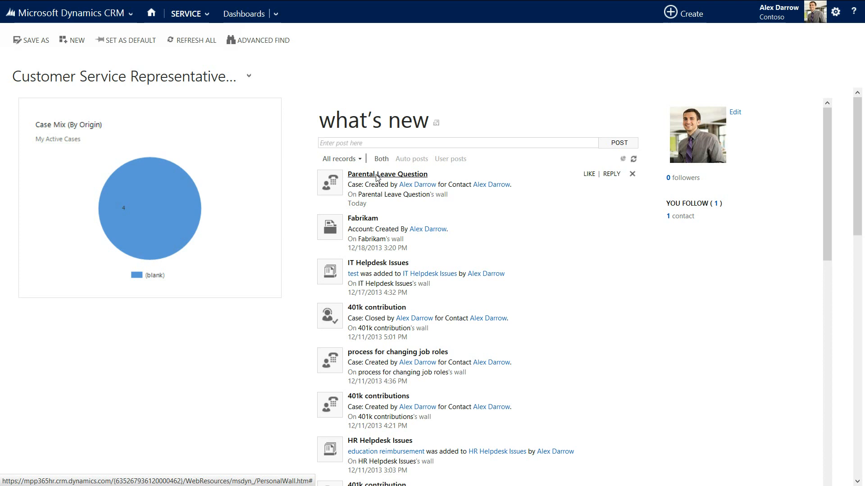
{"action": "left_click", "coordinate": [386, 174]}
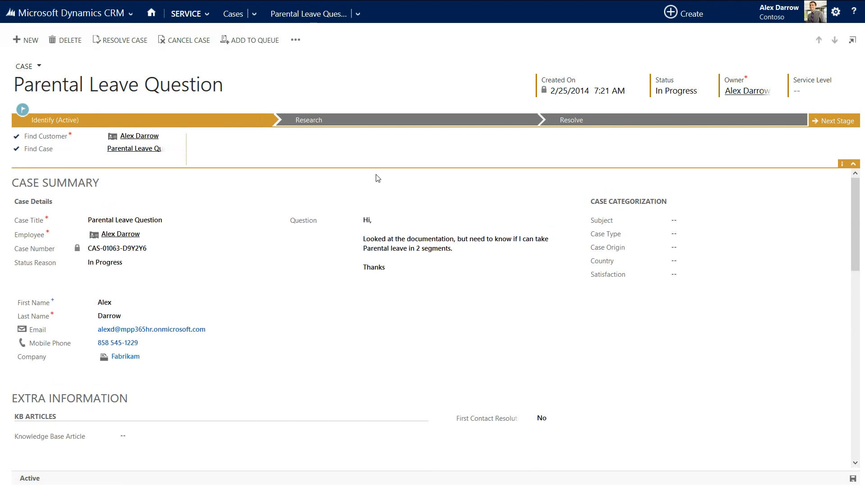
- View the Parental Leave Question case form, In Progress at the Identify stage
{"action": "left_click", "coordinate": [127, 234]}
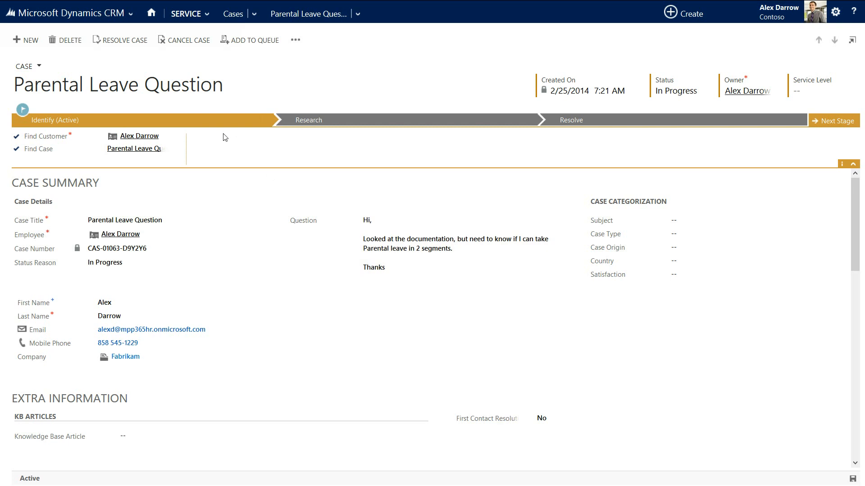
{"action": "mouse_move", "coordinate": [463, 102]}
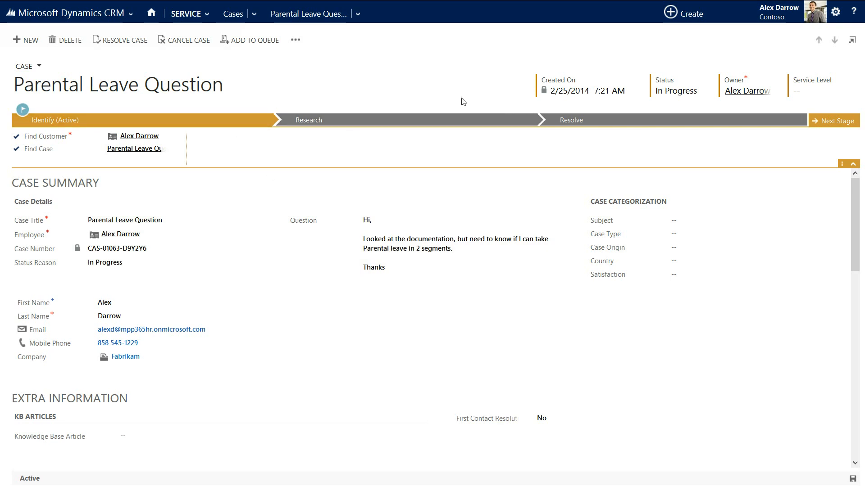
{"action": "mouse_move", "coordinate": [368, 84]}
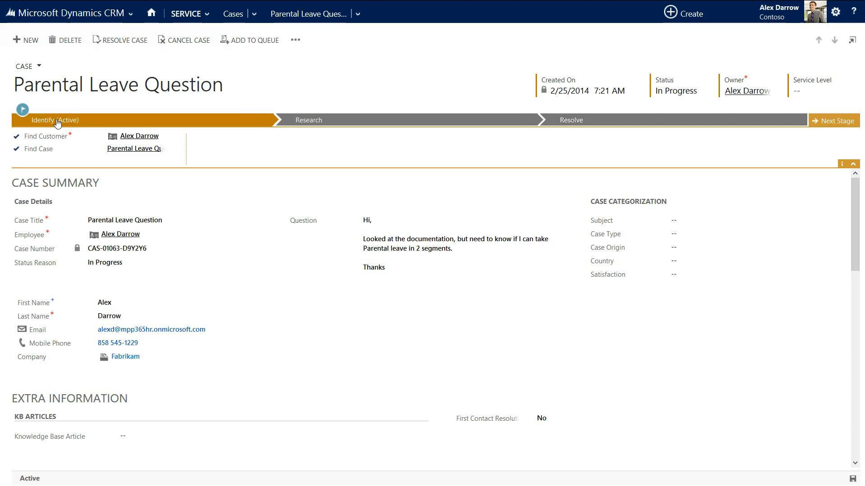
{"action": "mouse_move", "coordinate": [55, 120]}
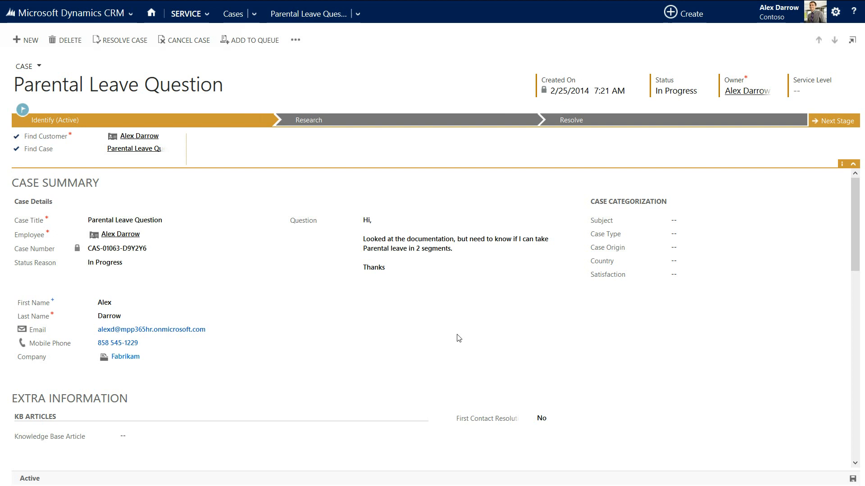
{"action": "mouse_move", "coordinate": [511, 313]}
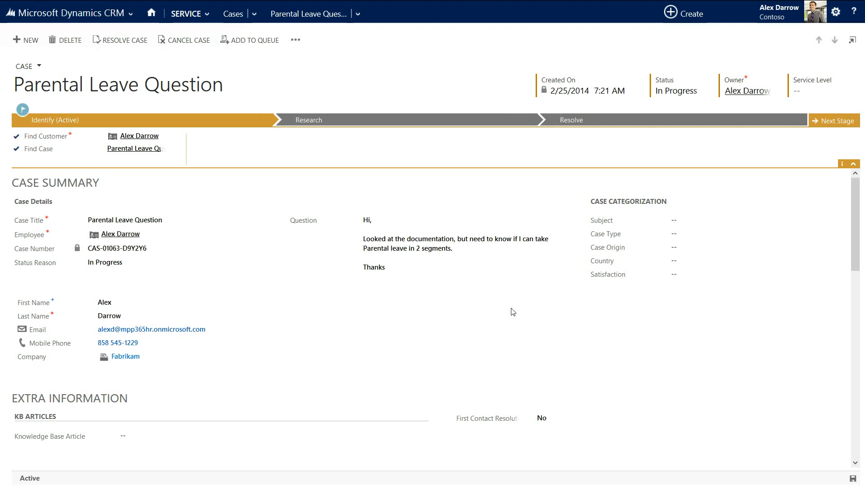
{"action": "mouse_move", "coordinate": [510, 312]}
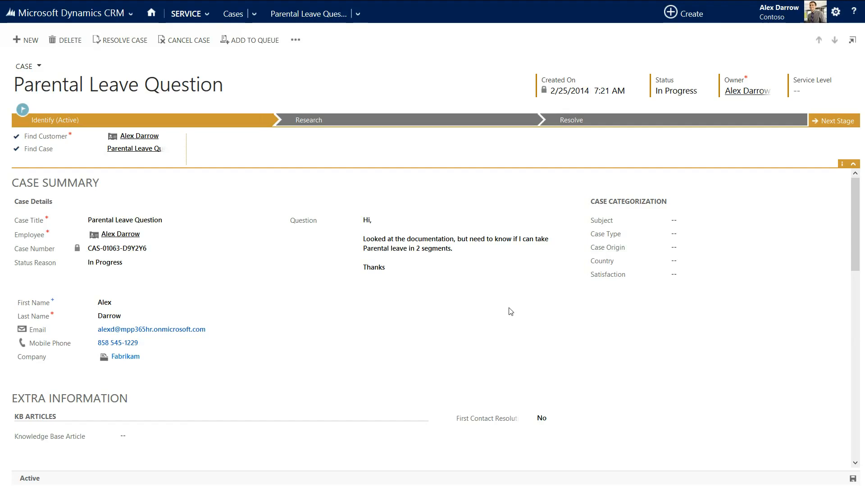
{"action": "mouse_move", "coordinate": [332, 153]}
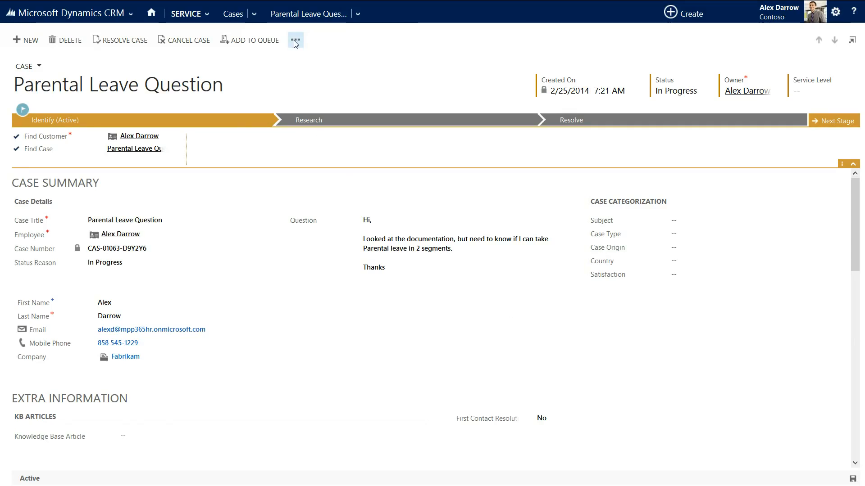
{"action": "left_click", "coordinate": [296, 40]}
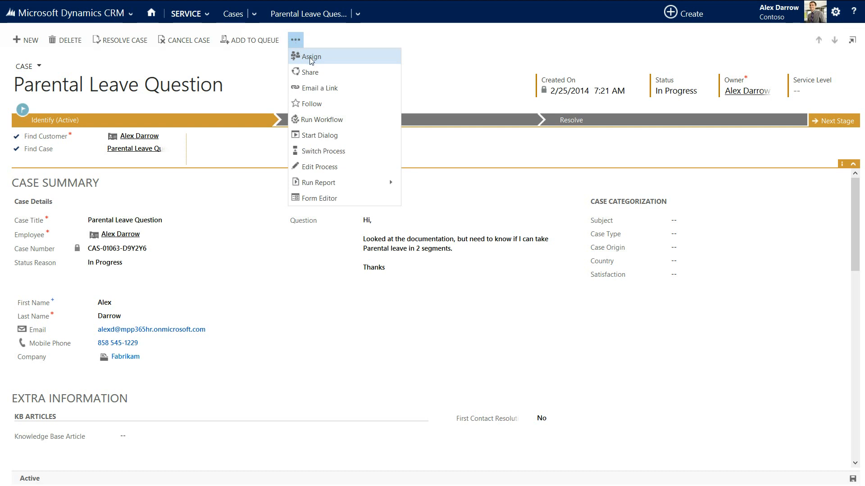
{"action": "left_click", "coordinate": [311, 56]}
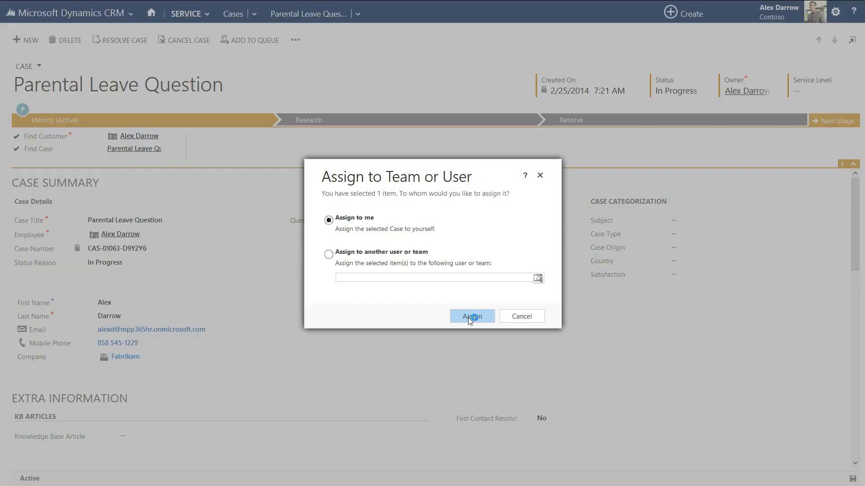
{"action": "left_click", "coordinate": [471, 316]}
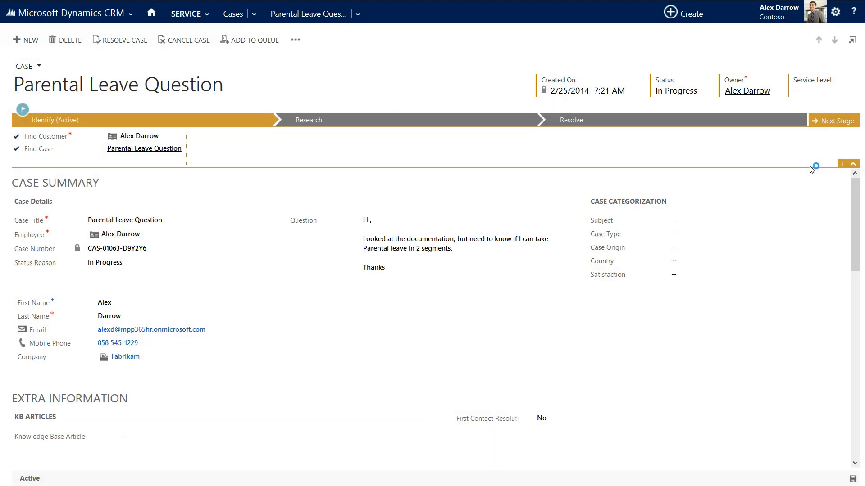
{"action": "left_click", "coordinate": [834, 120]}
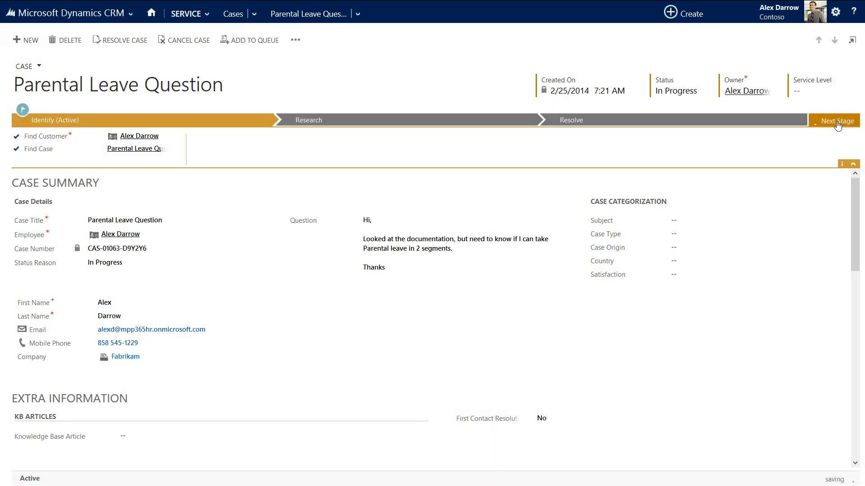
{"action": "left_click", "coordinate": [837, 120]}
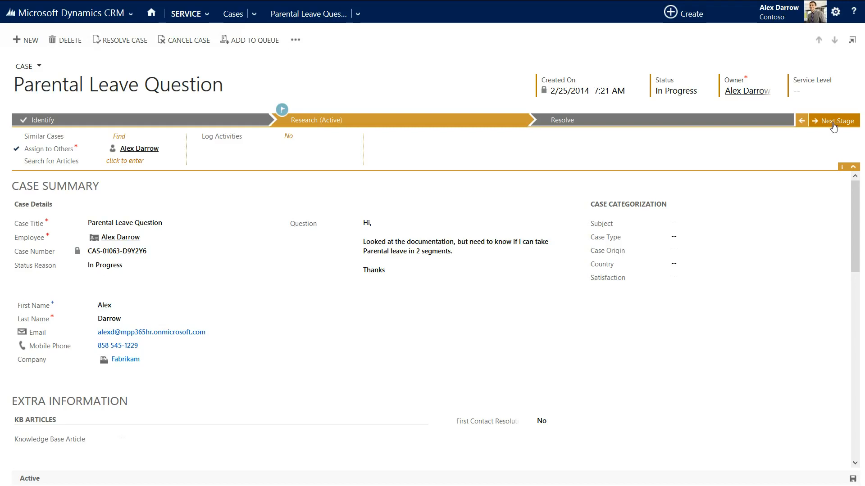
{"action": "mouse_move", "coordinate": [834, 121]}
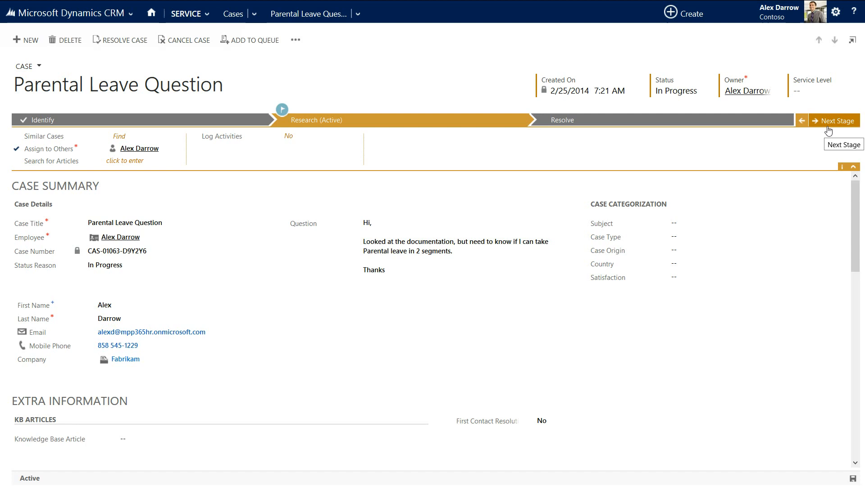
{"action": "mouse_move", "coordinate": [829, 131]}
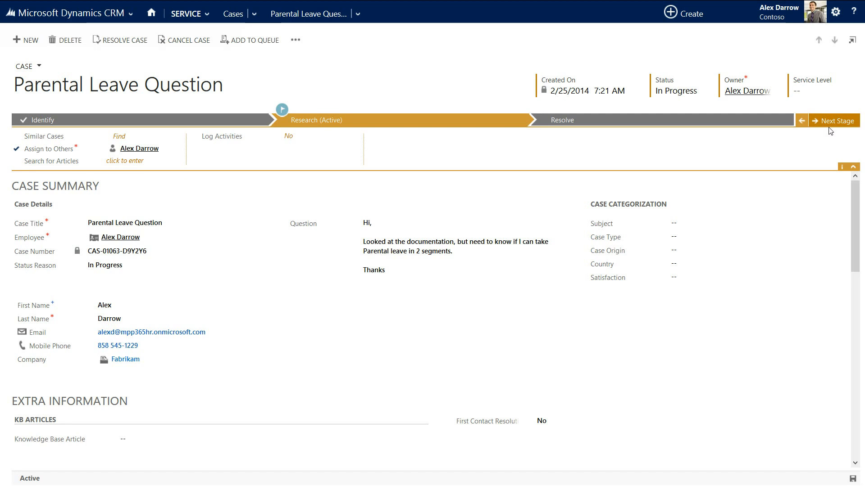
- Look up and attach the 'Information on Parental Leave' knowledge article to the case
{"action": "left_click", "coordinate": [137, 160]}
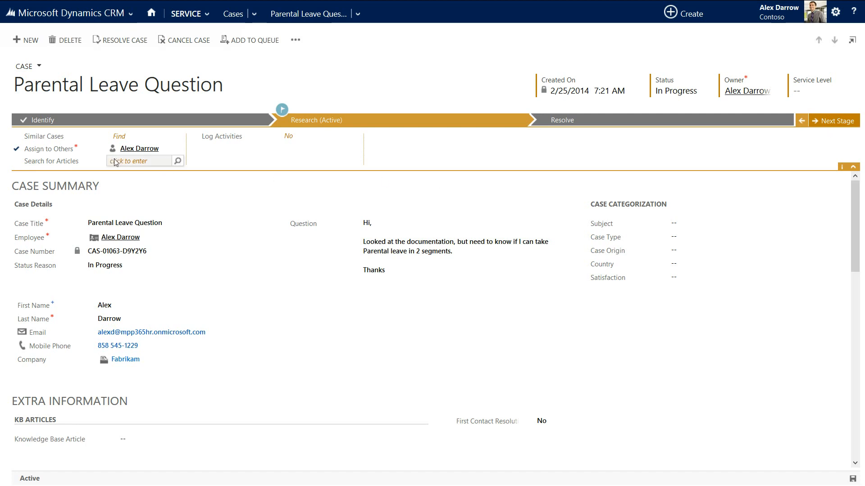
{"action": "left_click", "coordinate": [138, 160]}
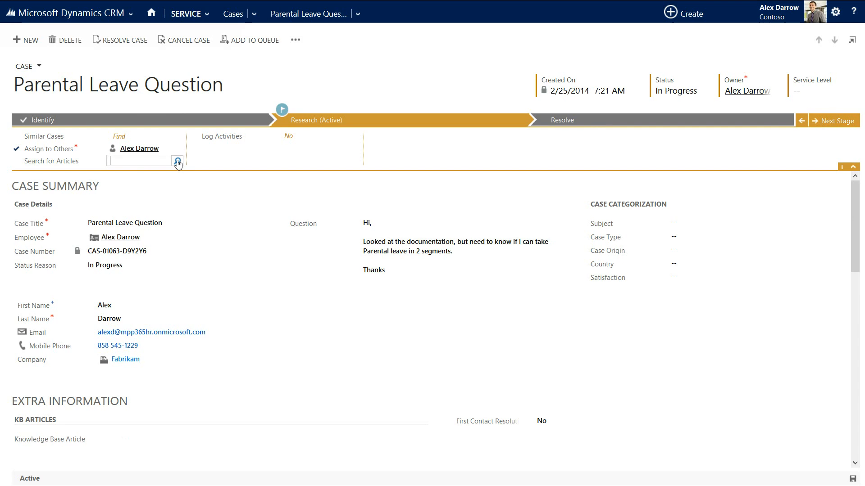
{"action": "left_click", "coordinate": [177, 161]}
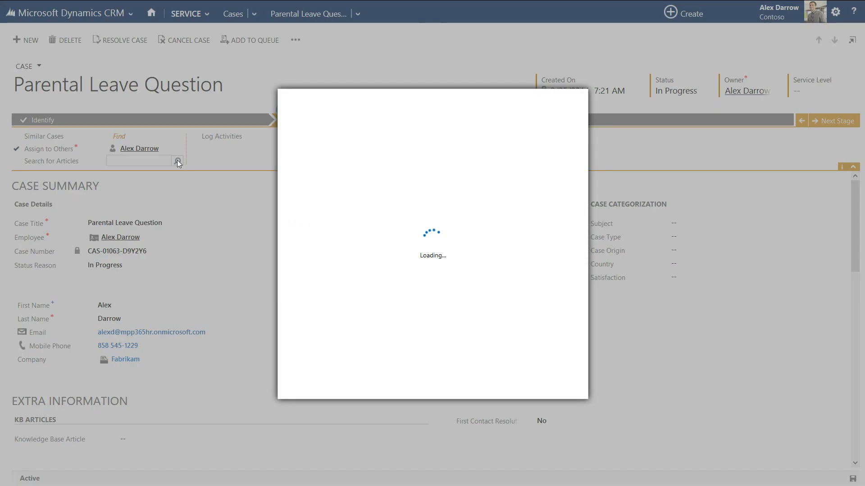
{"action": "left_click", "coordinate": [178, 160]}
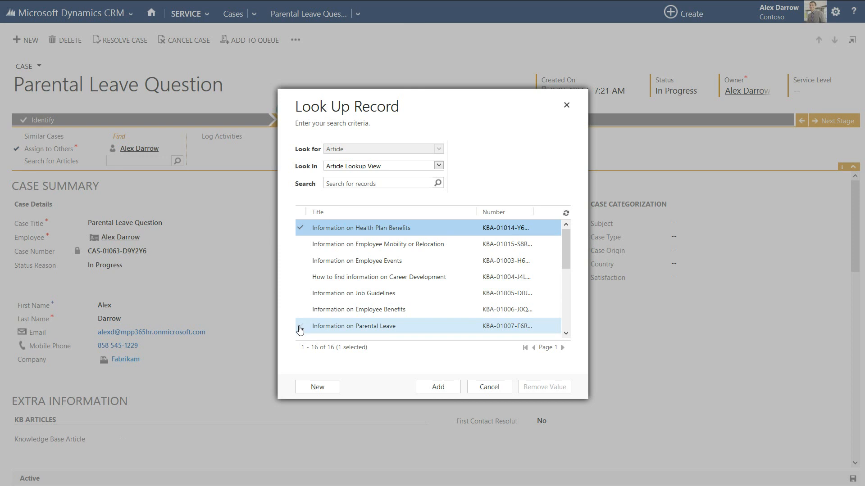
{"action": "left_click", "coordinate": [438, 386]}
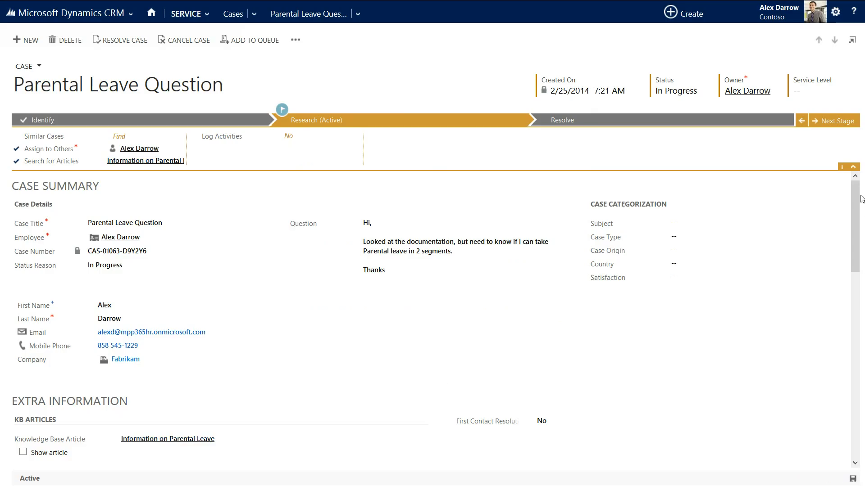
- Show the attached Information on Parental Leave article and read through its content
{"action": "scroll", "scroll_direction": "down", "scroll_amount": 3}
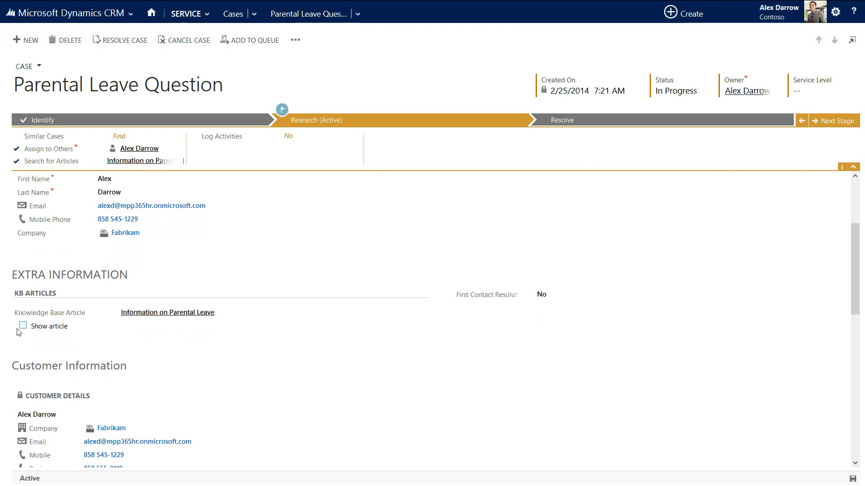
{"action": "left_click", "coordinate": [23, 326]}
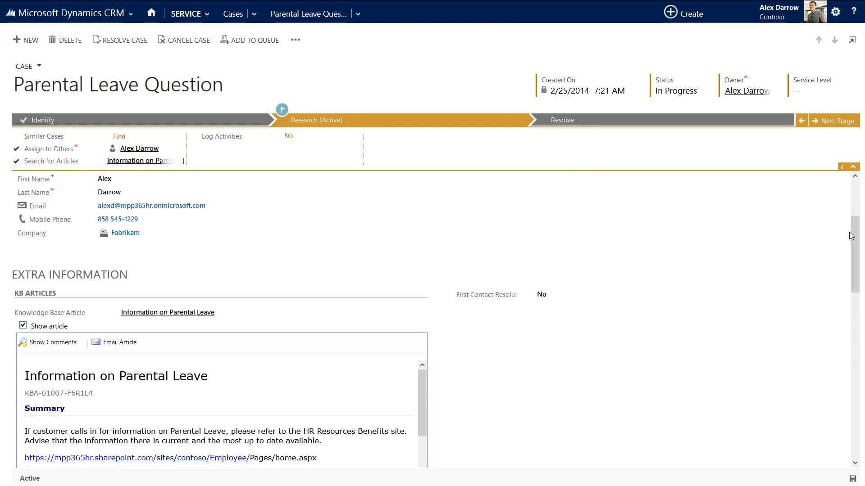
{"action": "scroll", "scroll_direction": "down", "scroll_amount": 3}
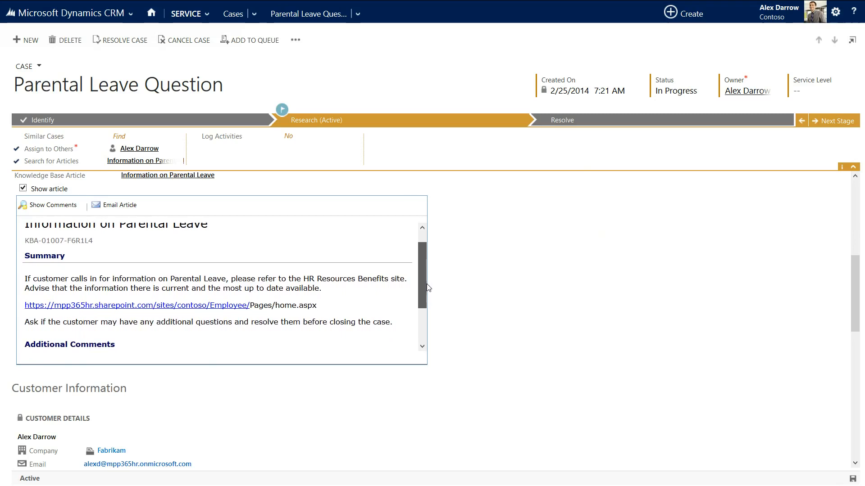
{"action": "scroll", "scroll_direction": "down", "scroll_amount": 3}
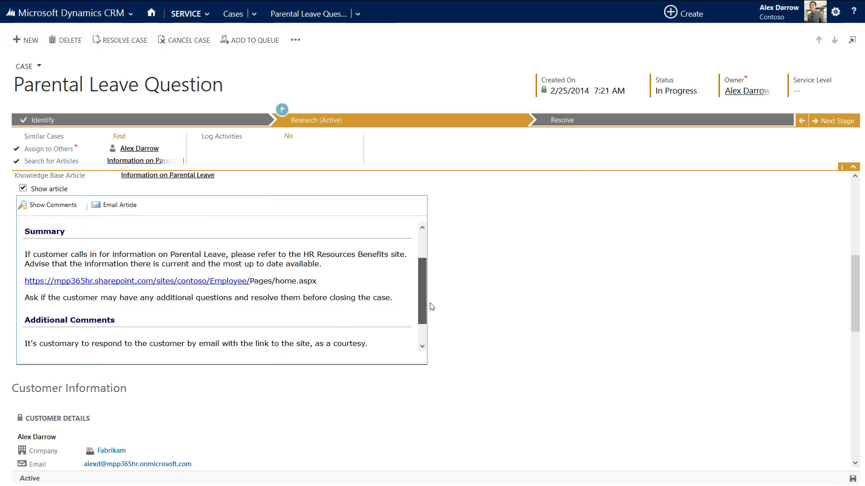
{"action": "scroll", "scroll_direction": "down", "scroll_amount": 3}
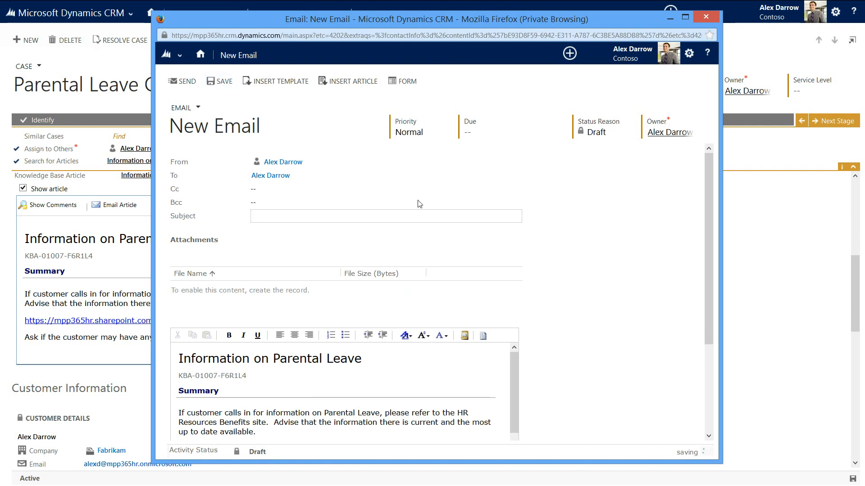
{"action": "left_click", "coordinate": [218, 81]}
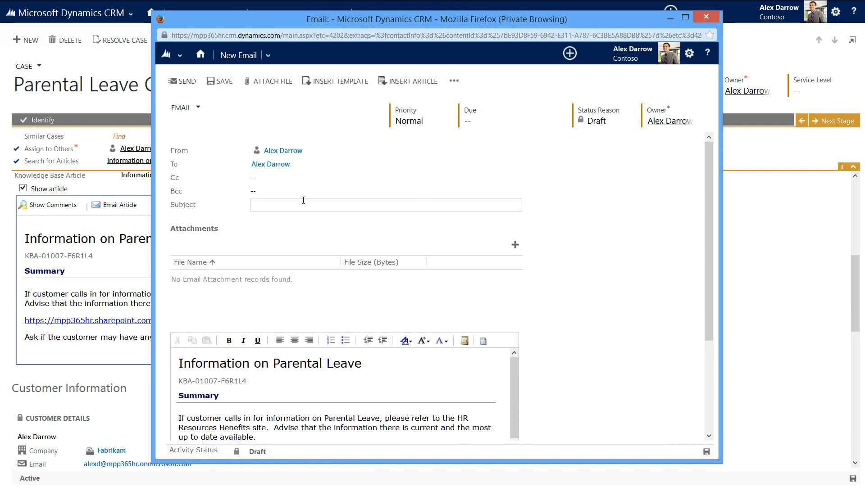
{"action": "type", "text": "Parnetal Leave Respon"}
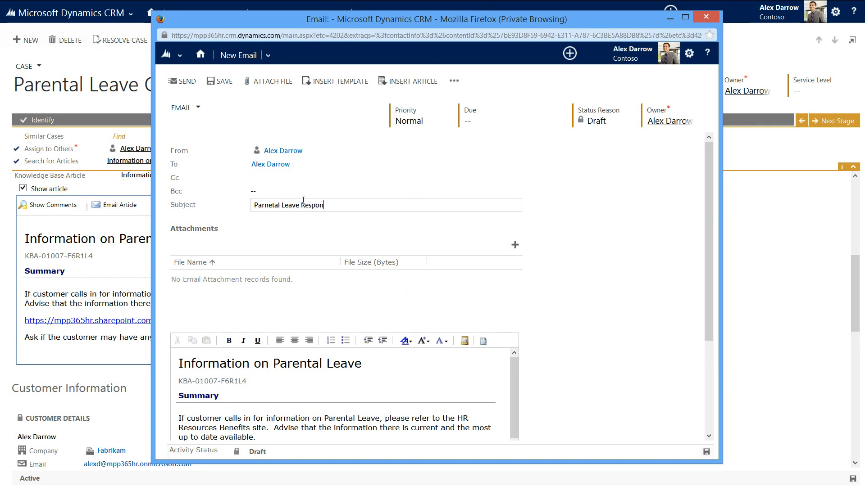
{"action": "type", "text": "se"}
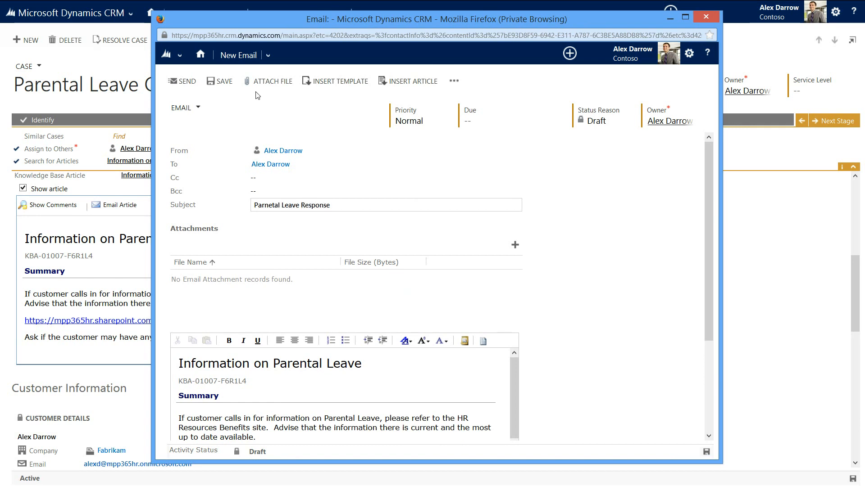
{"action": "left_click", "coordinate": [181, 81]}
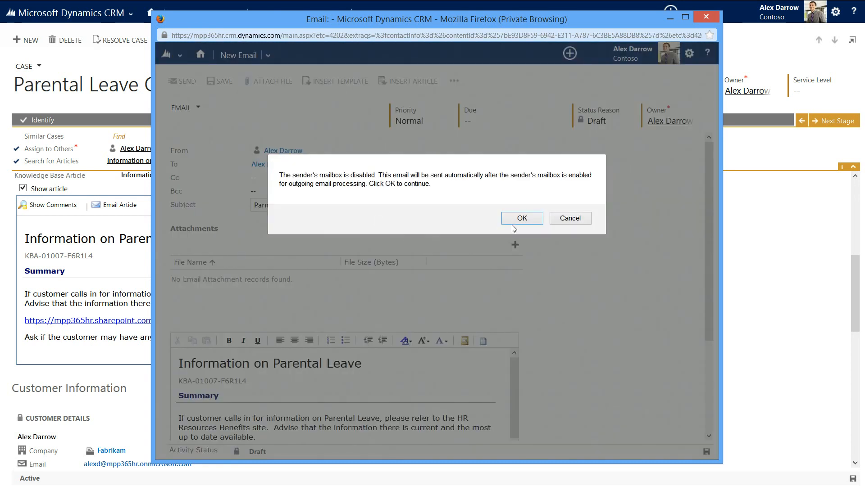
{"action": "left_click", "coordinate": [521, 217]}
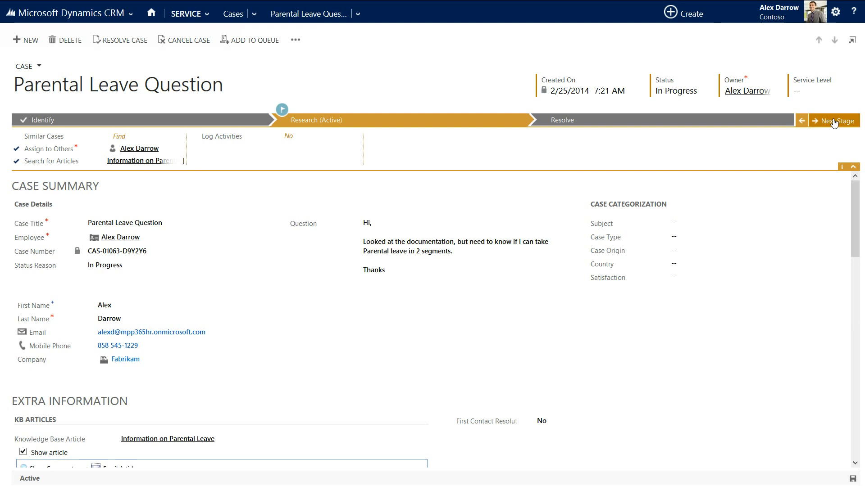
- Advance the case from Research to Resolve and begin resolving it
{"action": "left_click", "coordinate": [834, 121]}
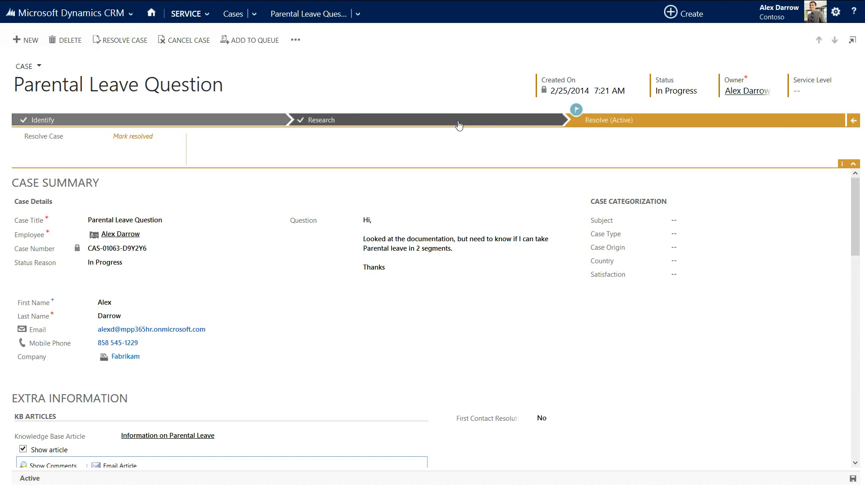
{"action": "mouse_move", "coordinate": [178, 122]}
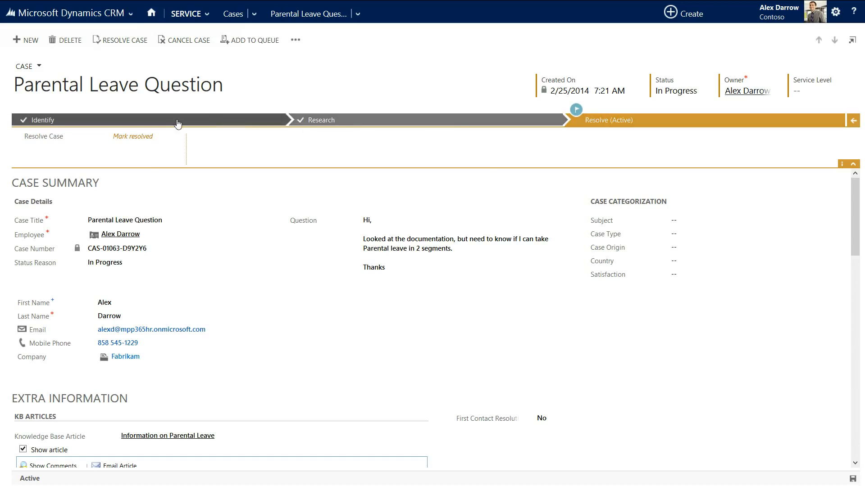
{"action": "mouse_move", "coordinate": [610, 119]}
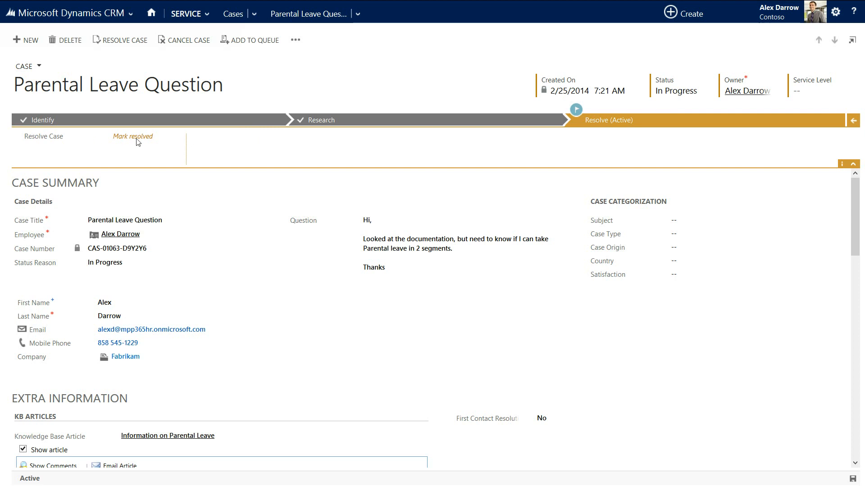
{"action": "left_click", "coordinate": [132, 136]}
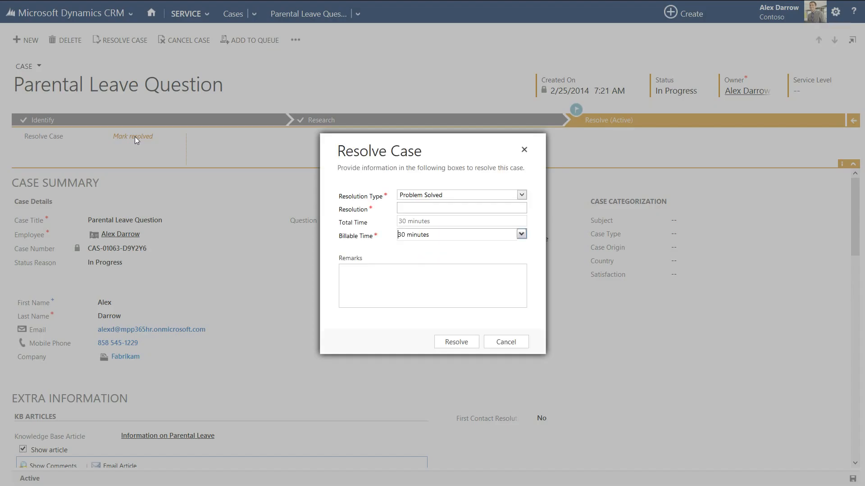
- Resolve as Problem Solved, noting up-to-date documentation was sent, with 15 minutes billable time
{"action": "left_click", "coordinate": [461, 207]}
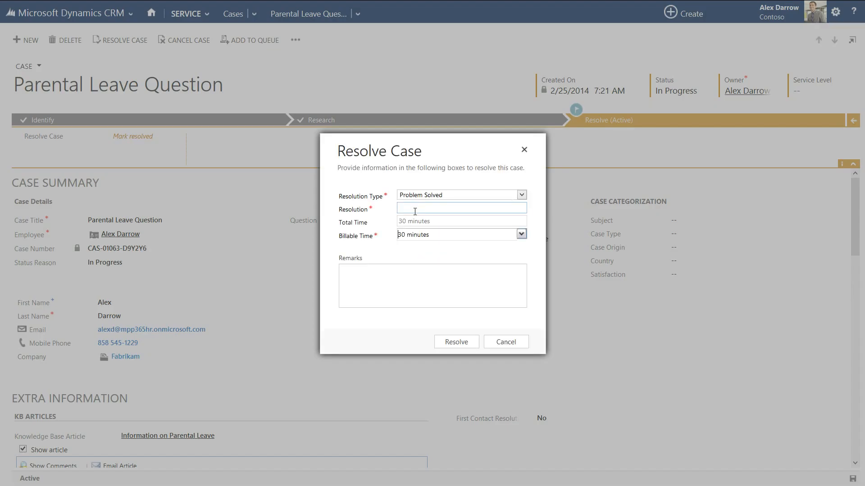
{"action": "type", "text": "Sent up to date"}
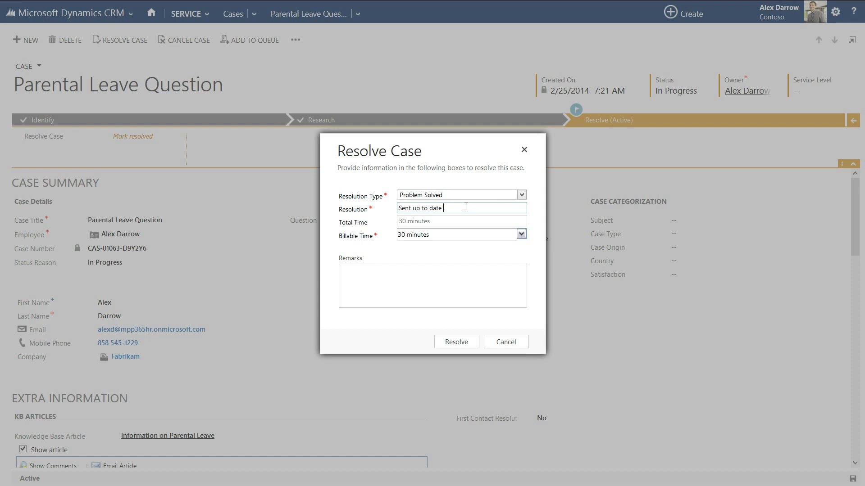
{"action": "type", "text": "documentation"}
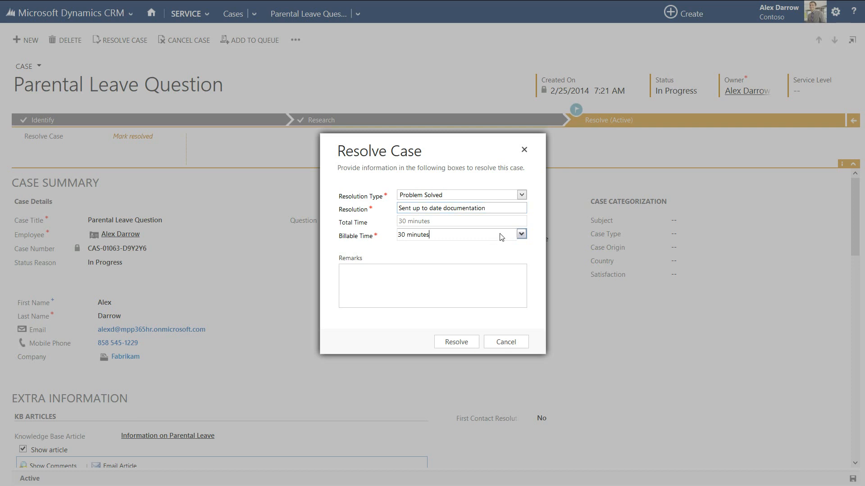
{"action": "left_click", "coordinate": [521, 234]}
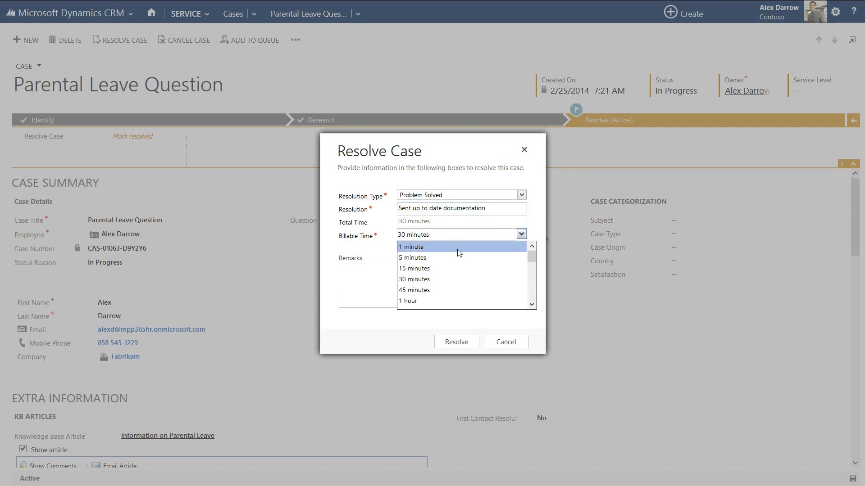
{"action": "left_click", "coordinate": [414, 268]}
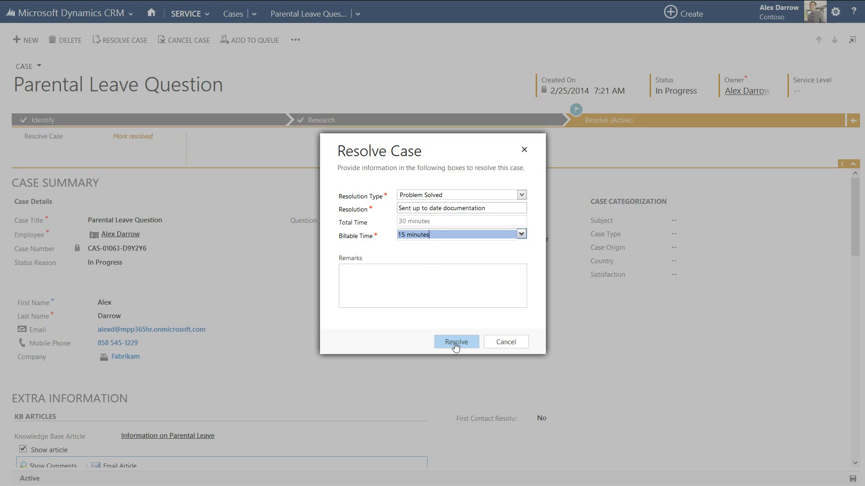
{"action": "left_click", "coordinate": [456, 342]}
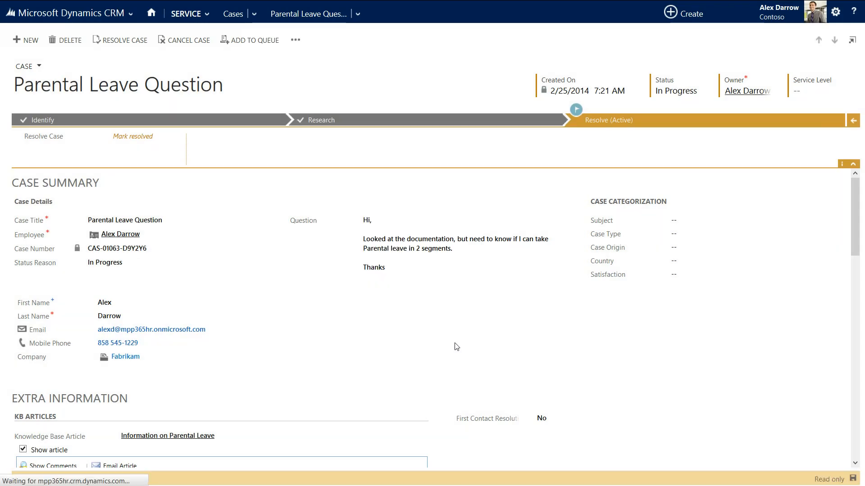
{"action": "left_click", "coordinate": [133, 136]}
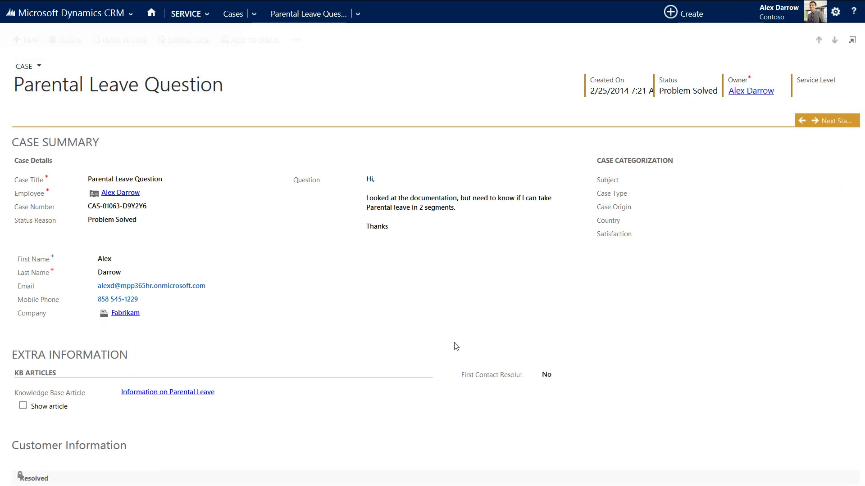